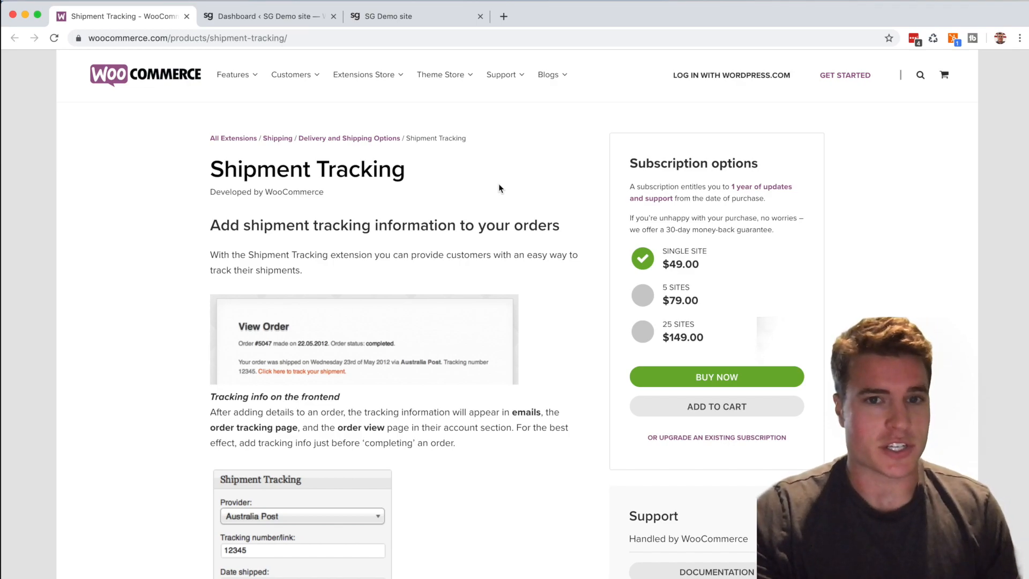
pyautogui.moveTo(488, 177)
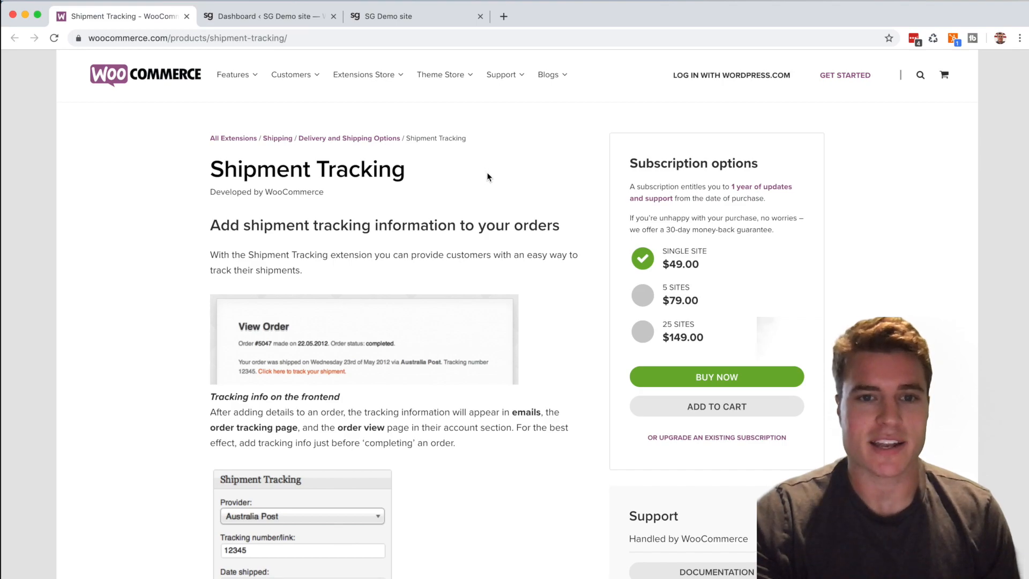
pyautogui.moveTo(516, 173)
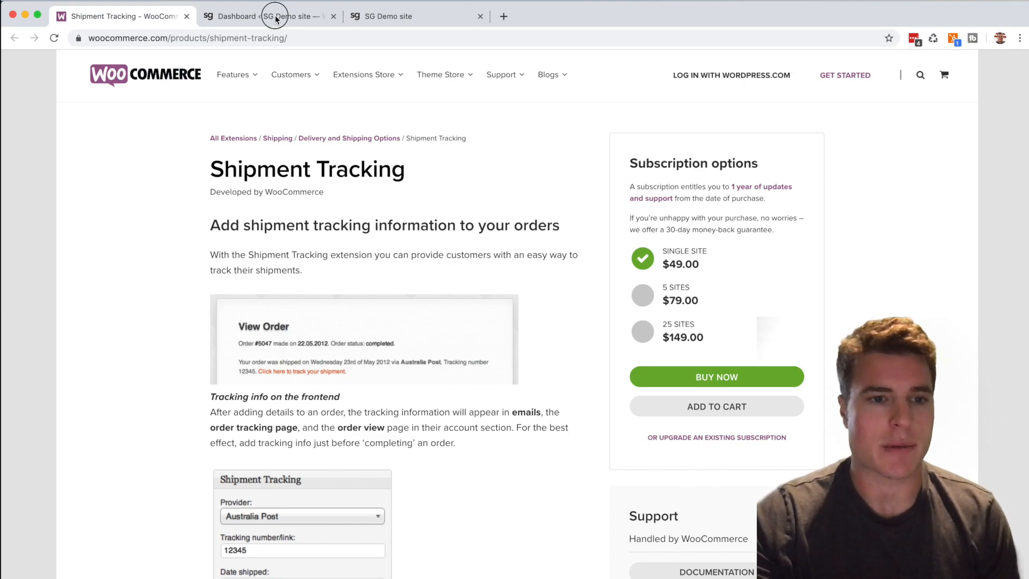
# From the admin dashboard, start uploading a new plugin and browse for its zip file
pyautogui.click(269, 16)
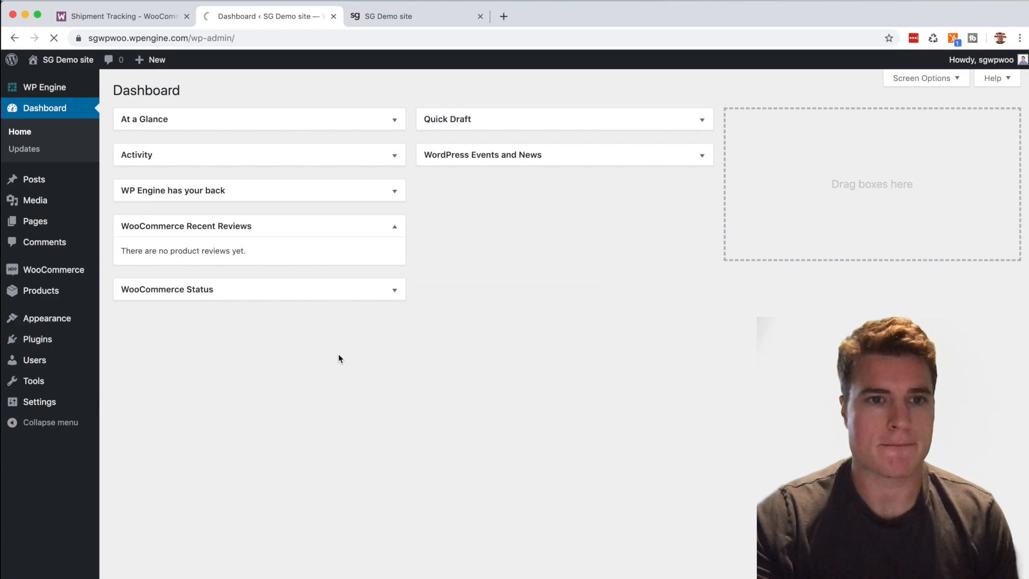
pyautogui.click(26, 335)
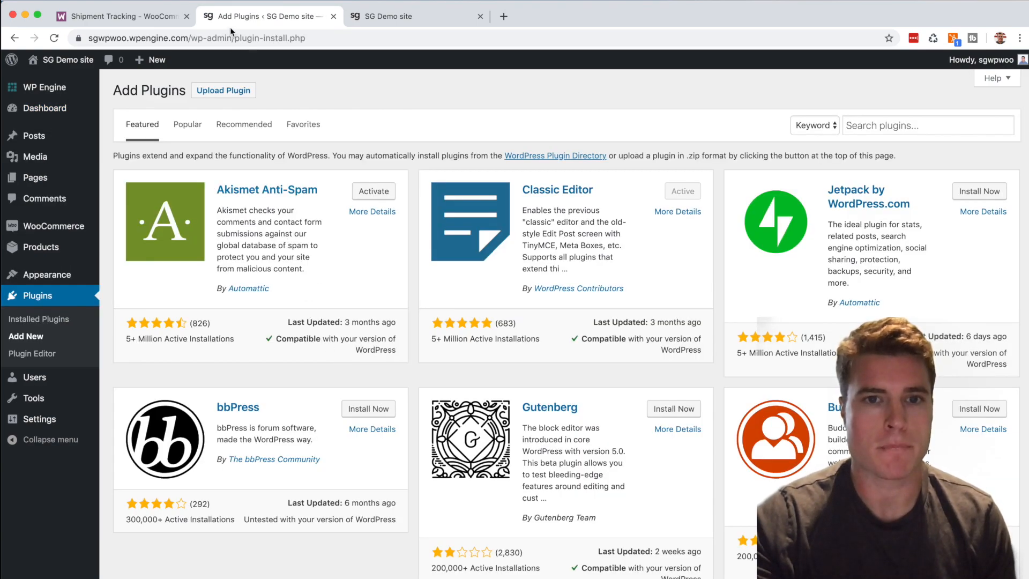
pyautogui.click(222, 90)
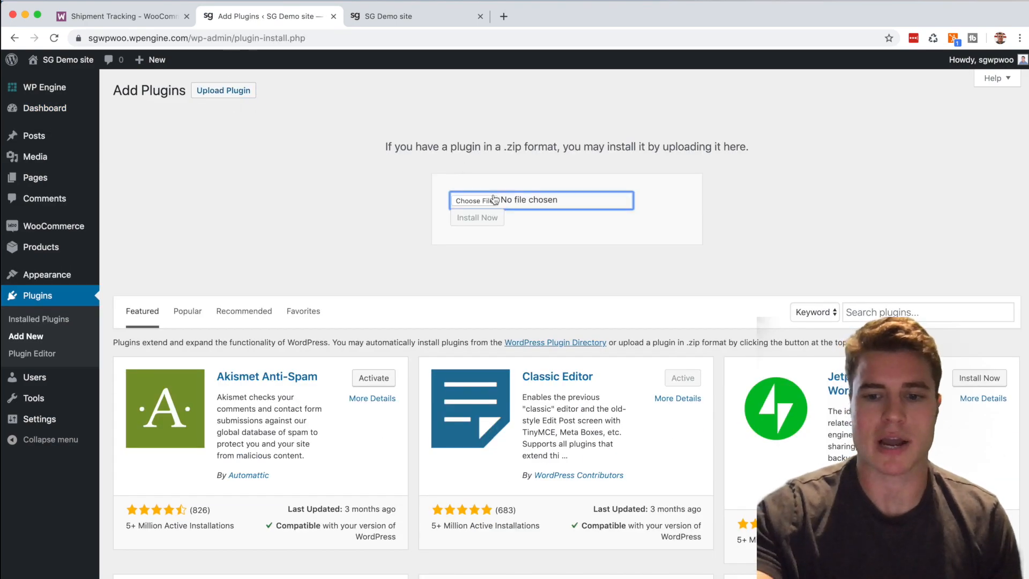
pyautogui.click(471, 199)
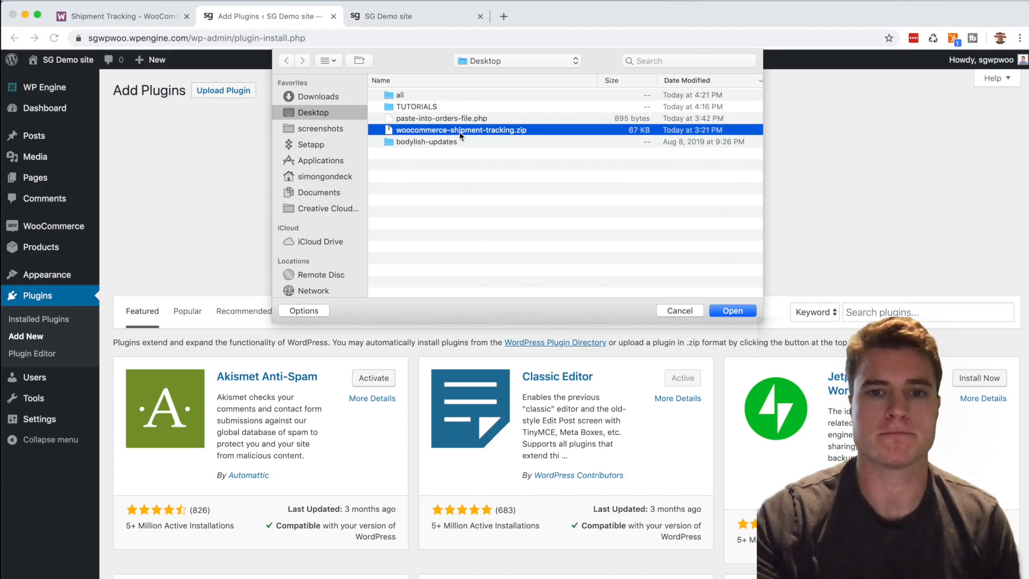
# Install woocommerce-shipment-tracking.zip and activate the Shipment Tracking plugin
pyautogui.click(731, 311)
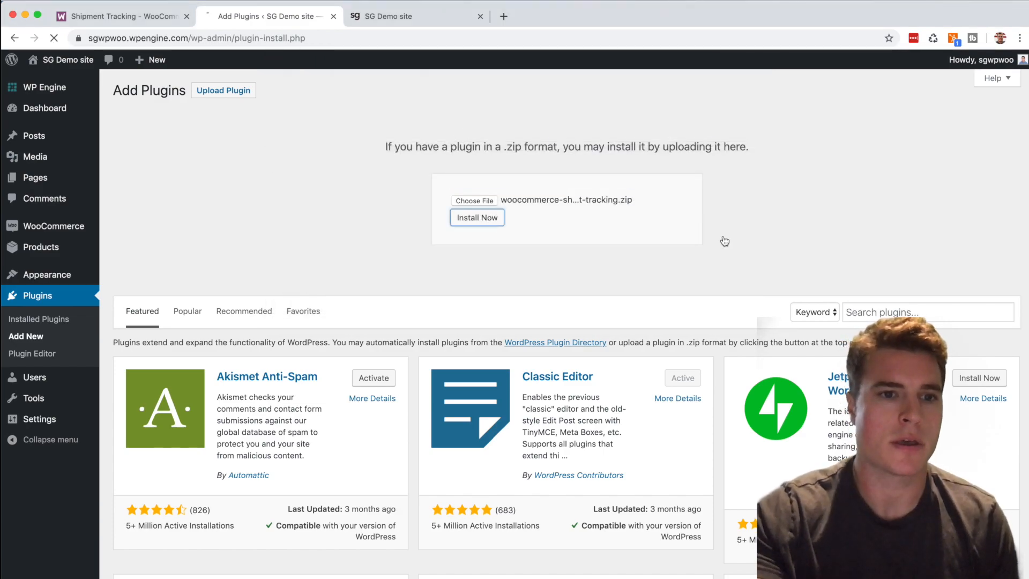
pyautogui.click(477, 217)
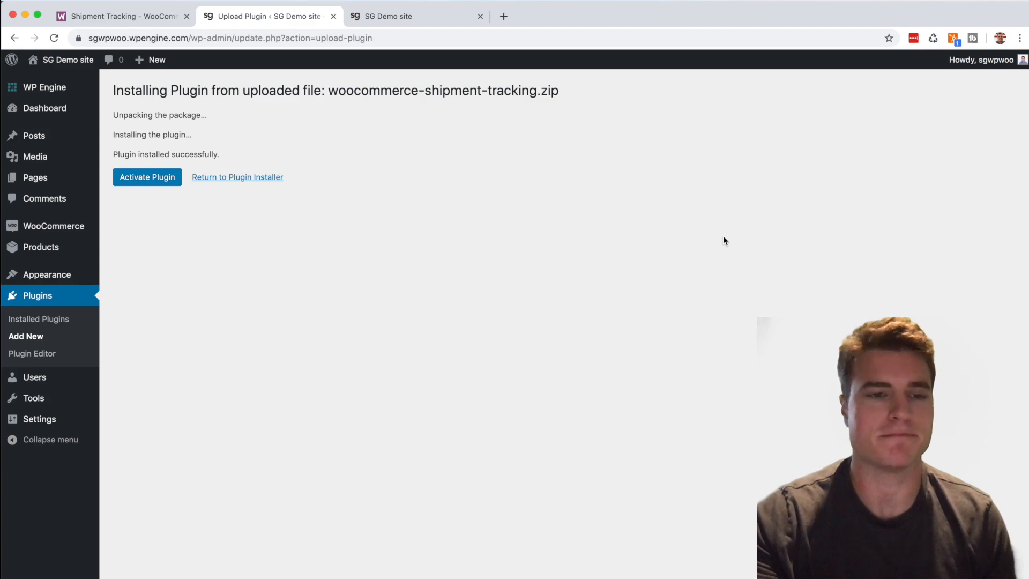
pyautogui.click(147, 177)
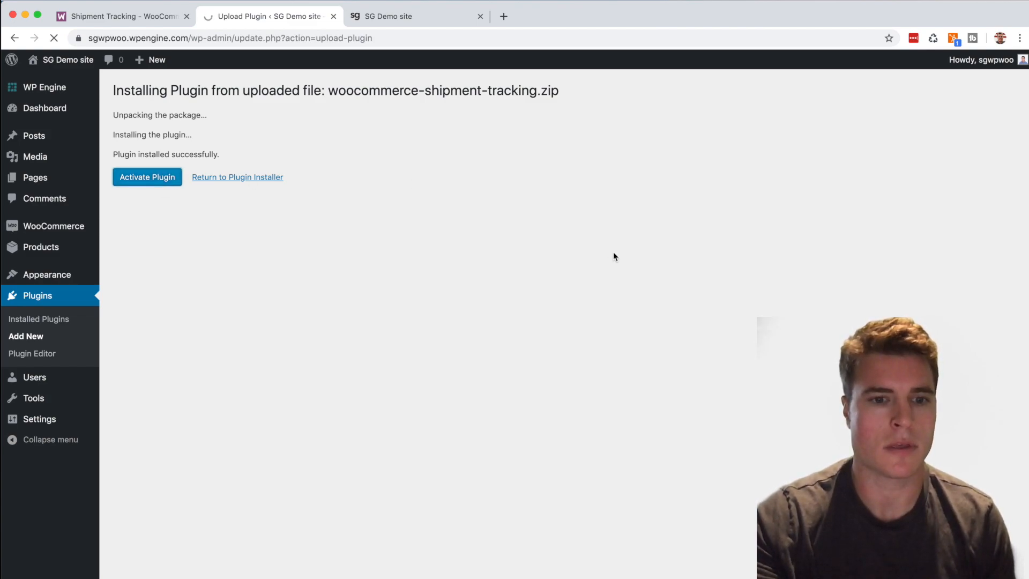
pyautogui.click(147, 177)
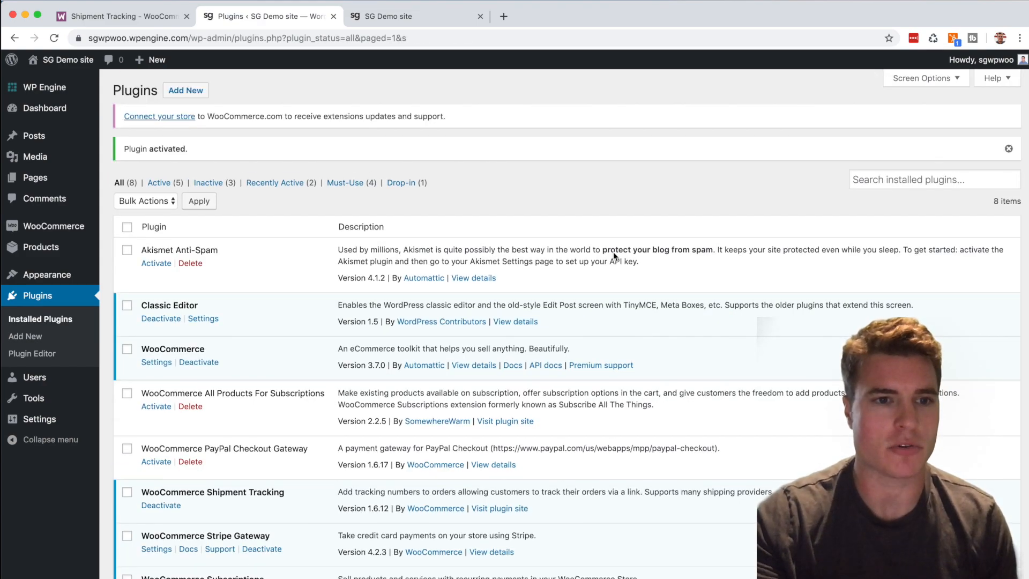
pyautogui.moveTo(50, 227)
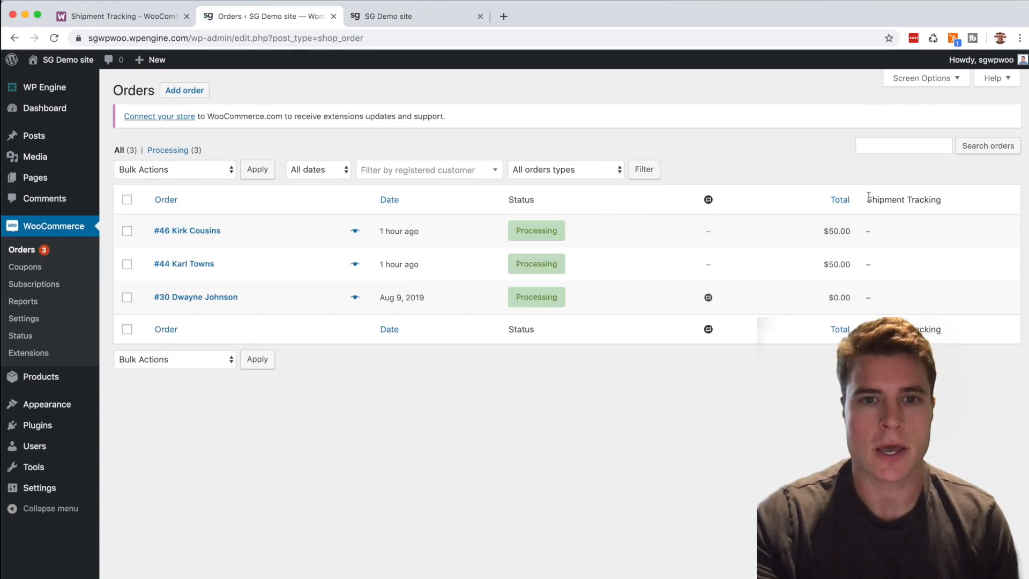
pyautogui.moveTo(937, 241)
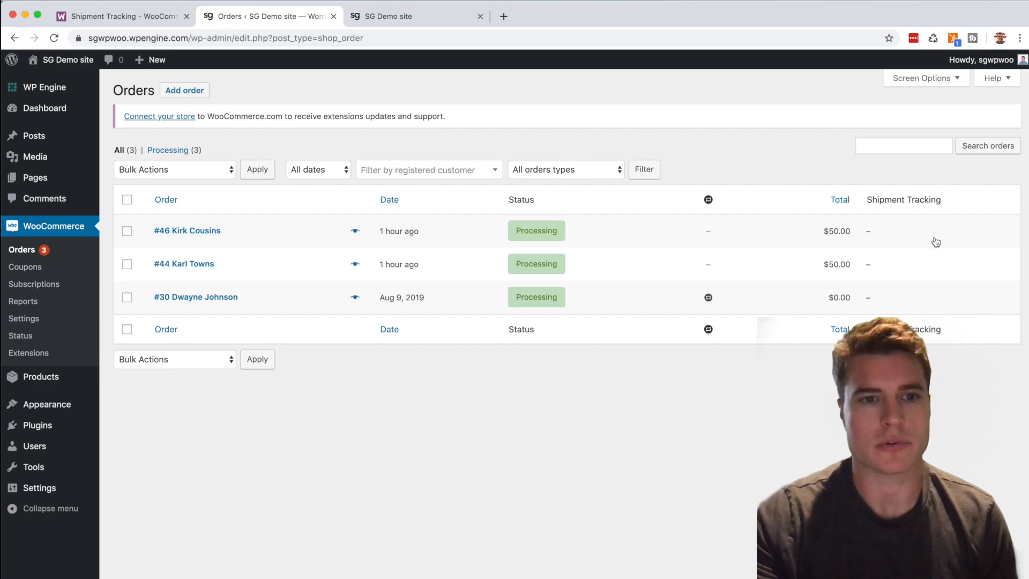
# Open order #46 for editing and begin adding a tracking number
pyautogui.doubleClick(186, 231)
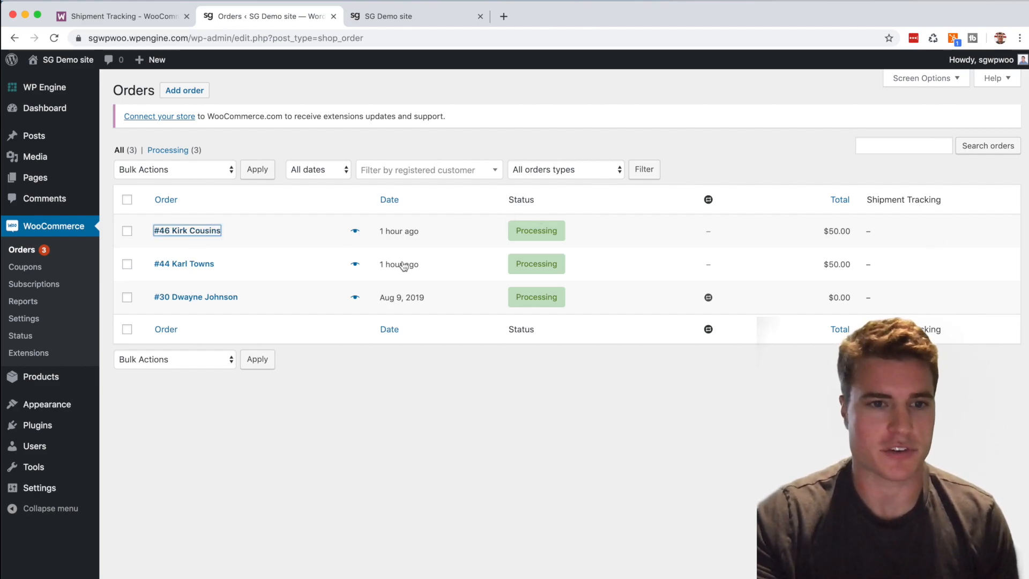
pyautogui.click(186, 230)
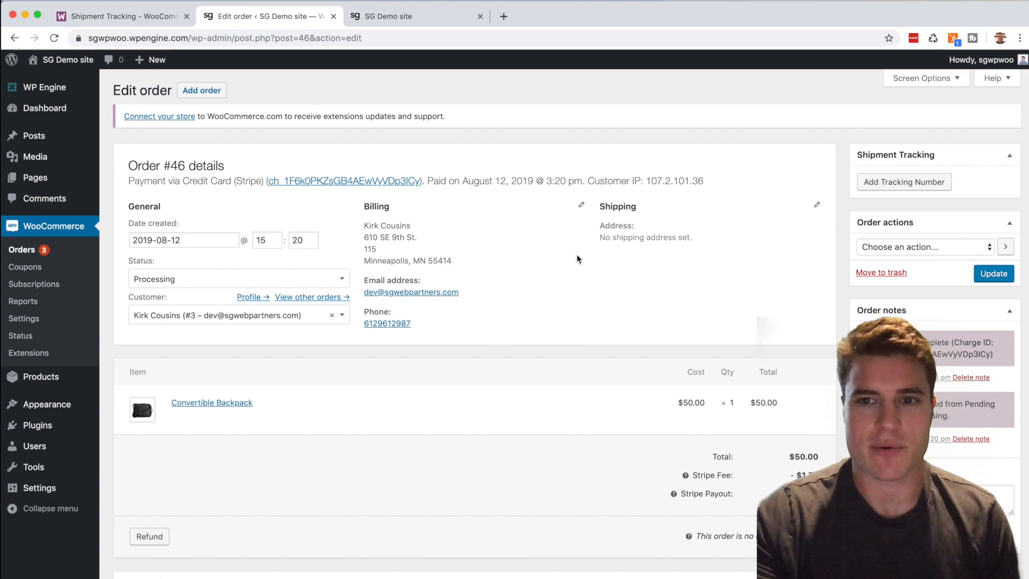
pyautogui.moveTo(878, 201)
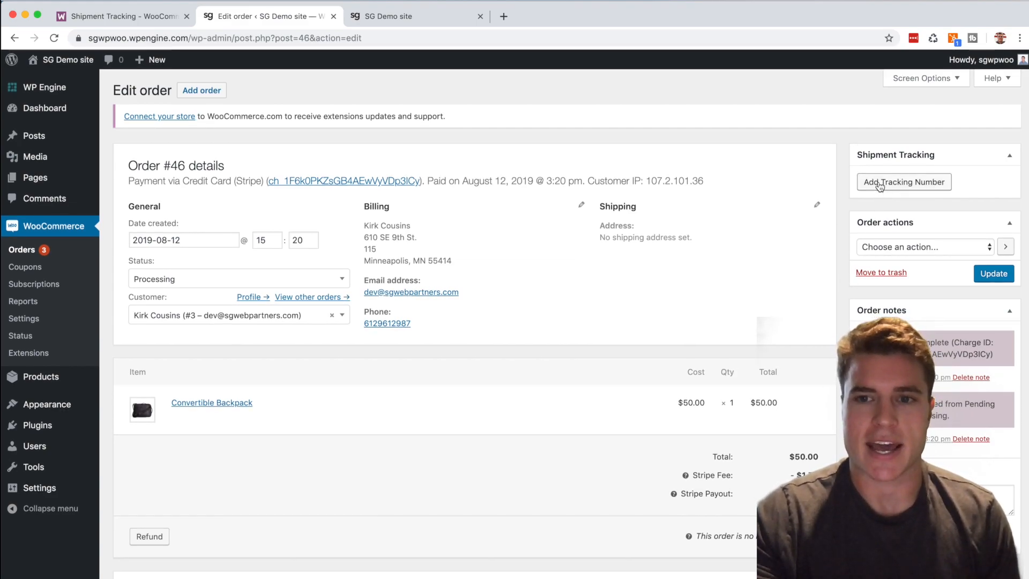
pyautogui.click(903, 182)
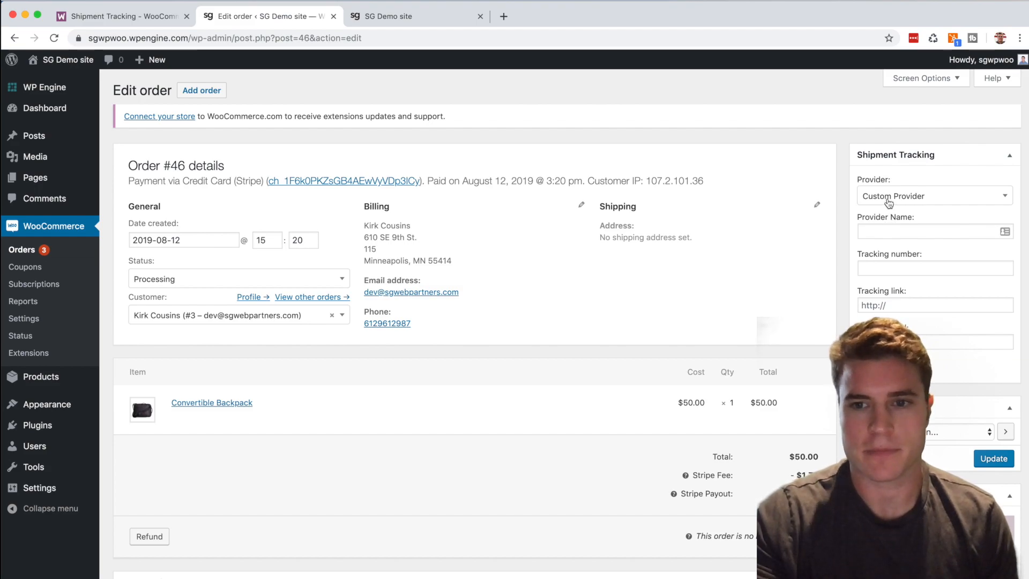
pyautogui.click(935, 195)
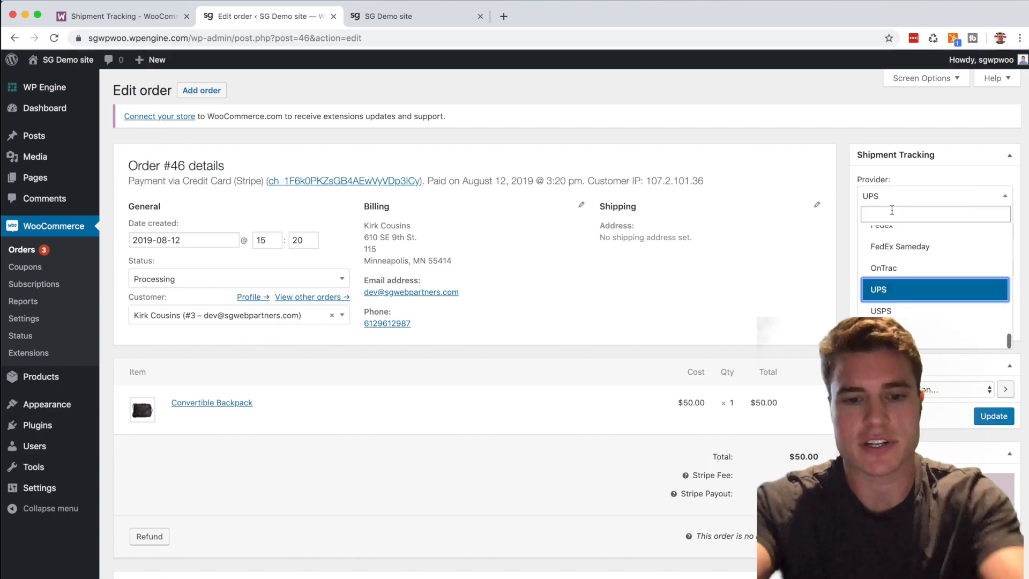
pyautogui.click(881, 310)
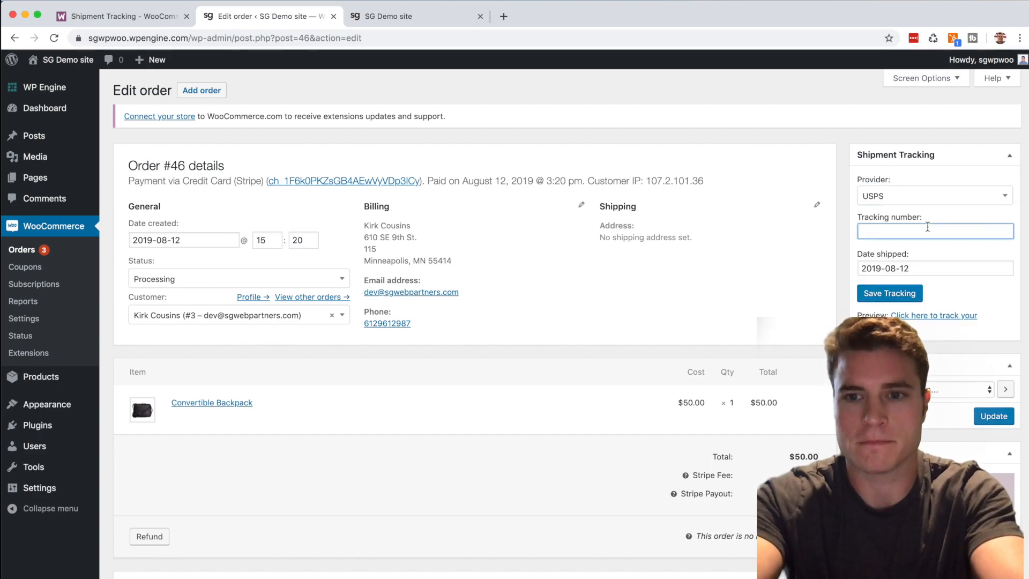
pyautogui.write('100010101001010')
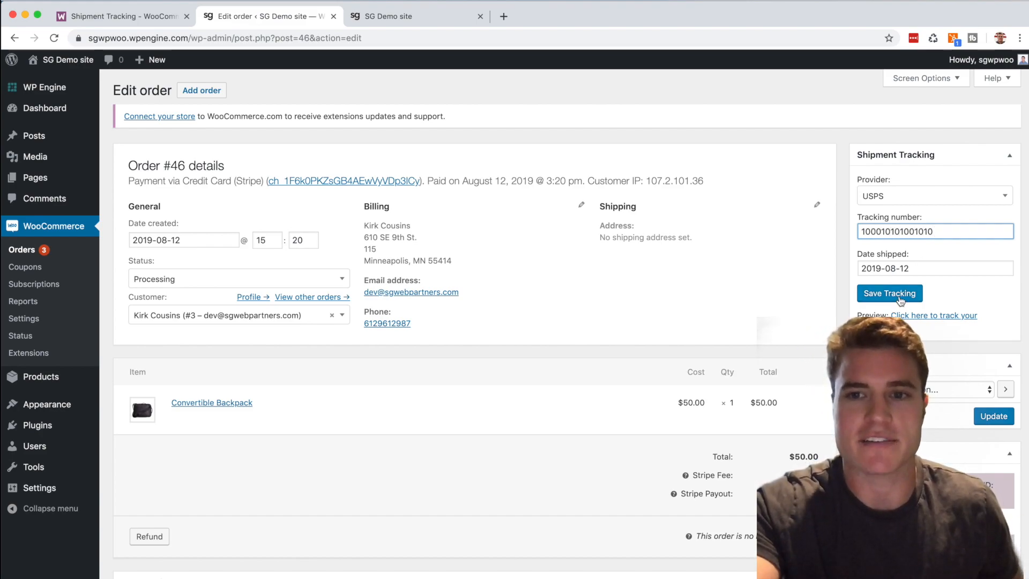
pyautogui.click(889, 293)
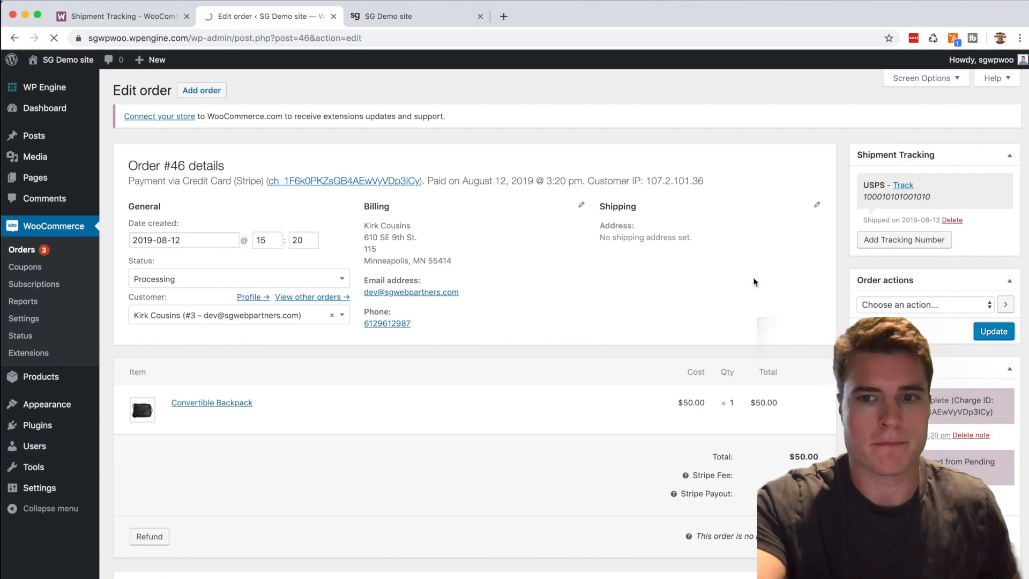
# Update order #46 and test its Track link, which opens the USPS tracking page
pyautogui.click(992, 331)
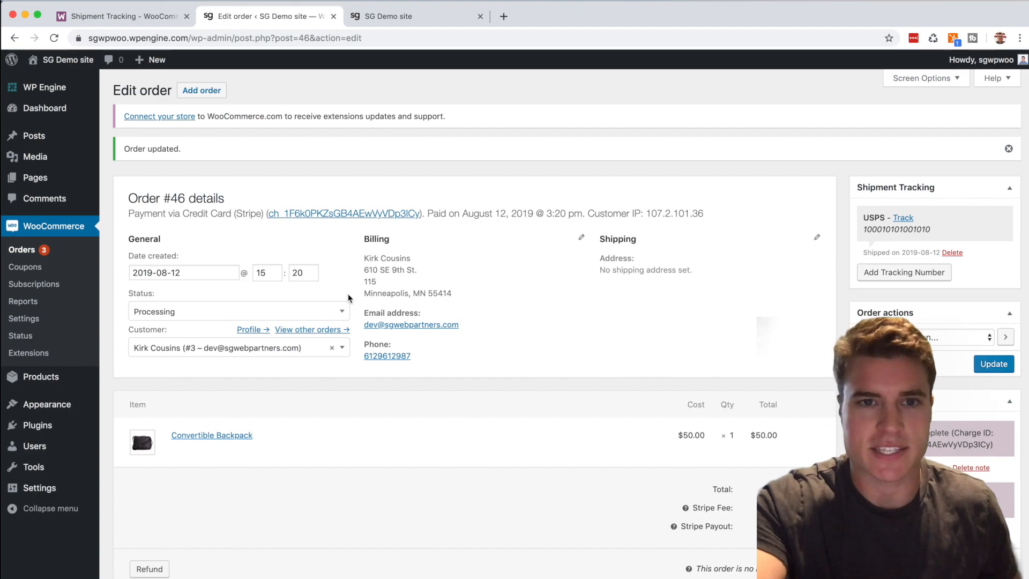
pyautogui.moveTo(905, 217)
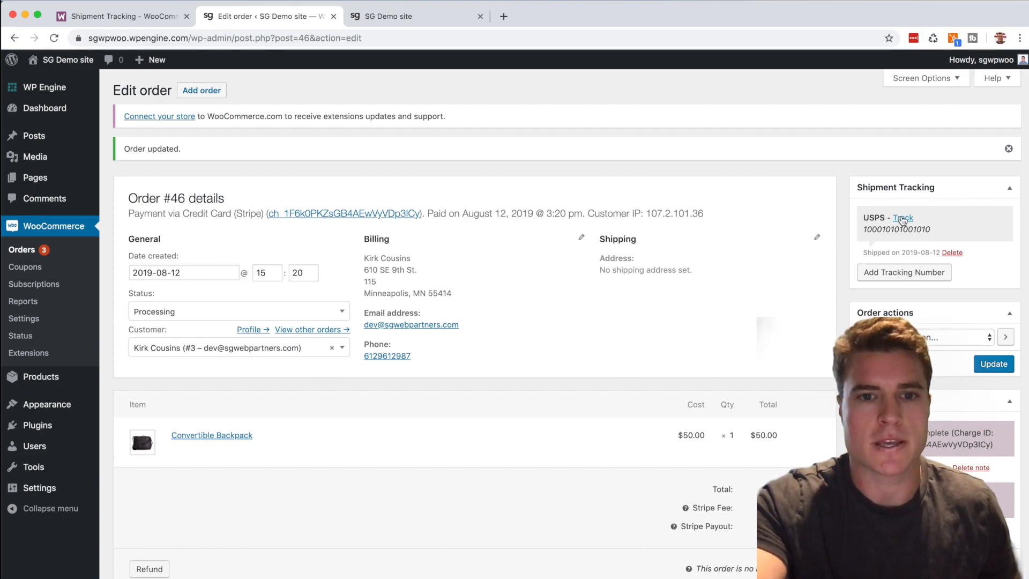
pyautogui.click(905, 217)
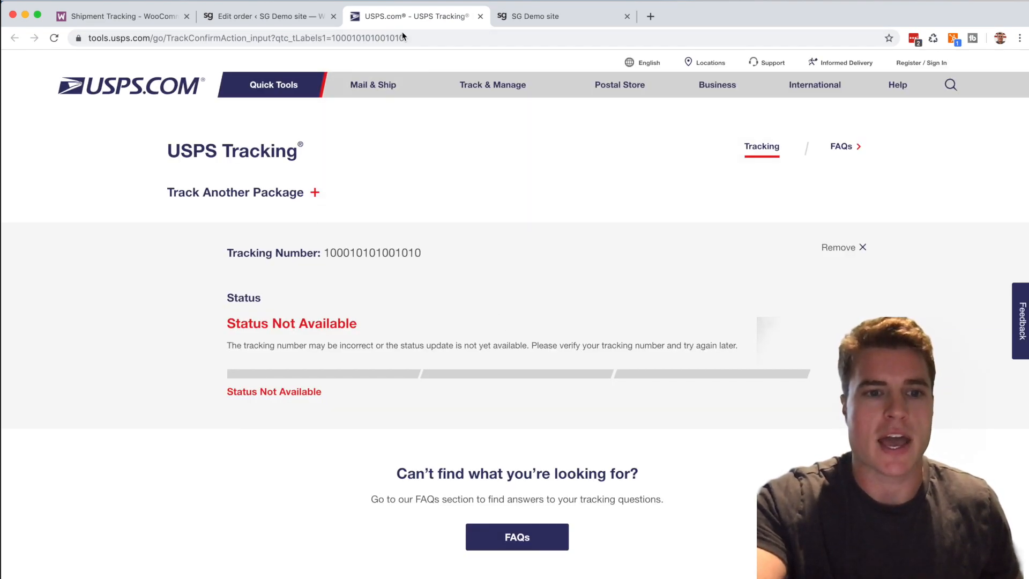
pyautogui.click(266, 16)
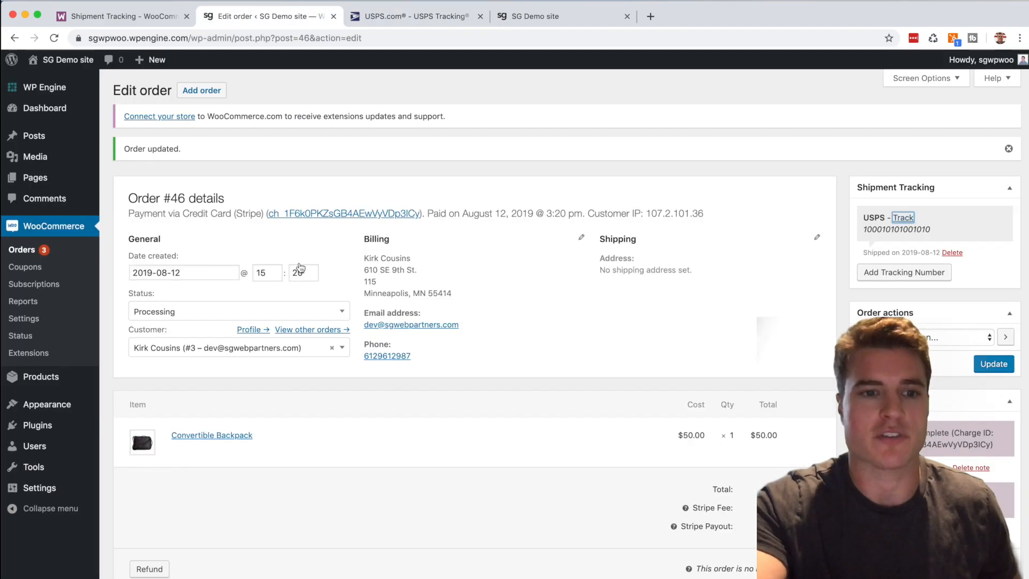
# Mark order #46 as Completed and update it
pyautogui.click(238, 311)
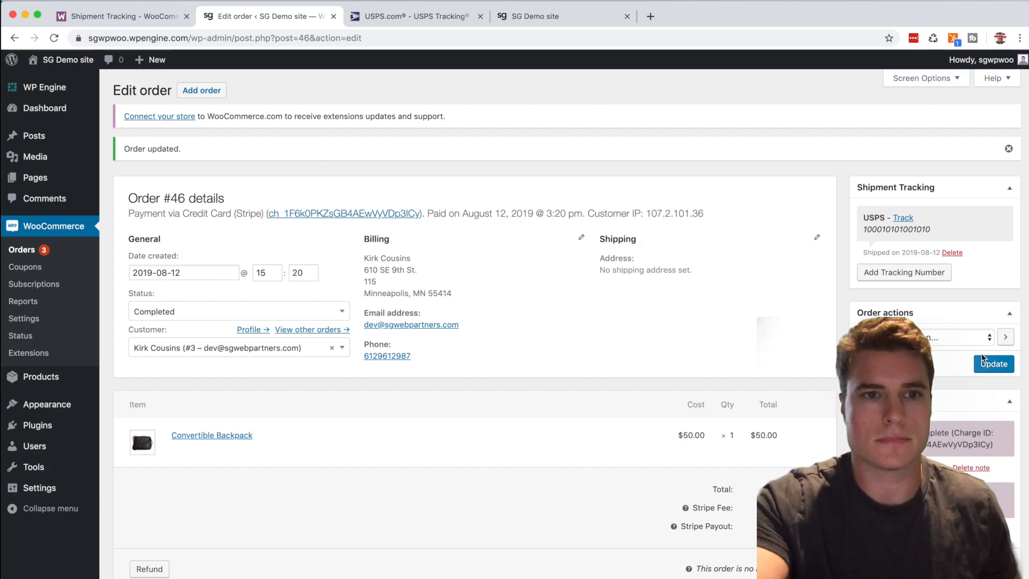
pyautogui.click(993, 363)
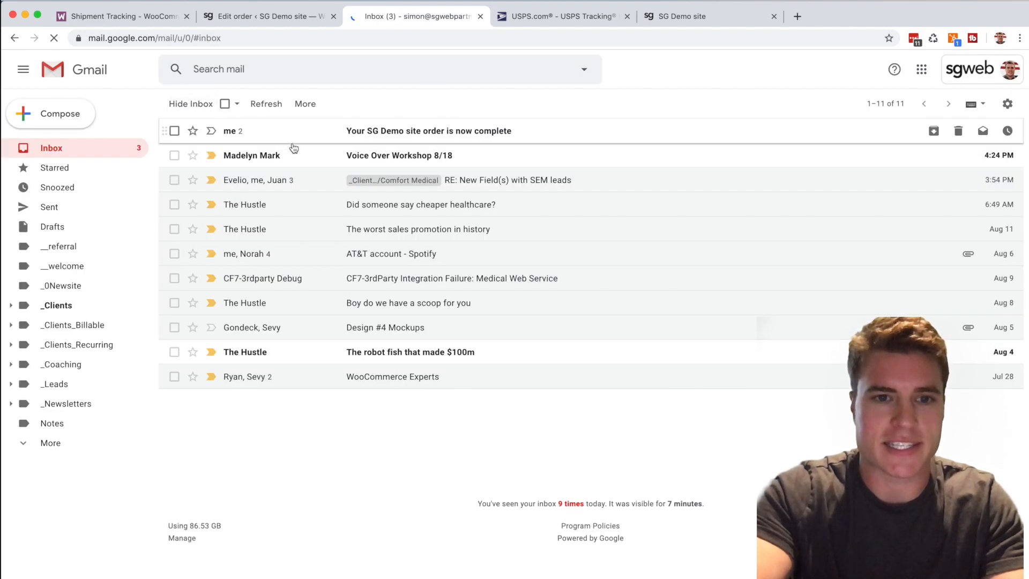
# Read the 'Your SG Demo site order is now complete' email and follow its Track link to USPS
pyautogui.click(428, 131)
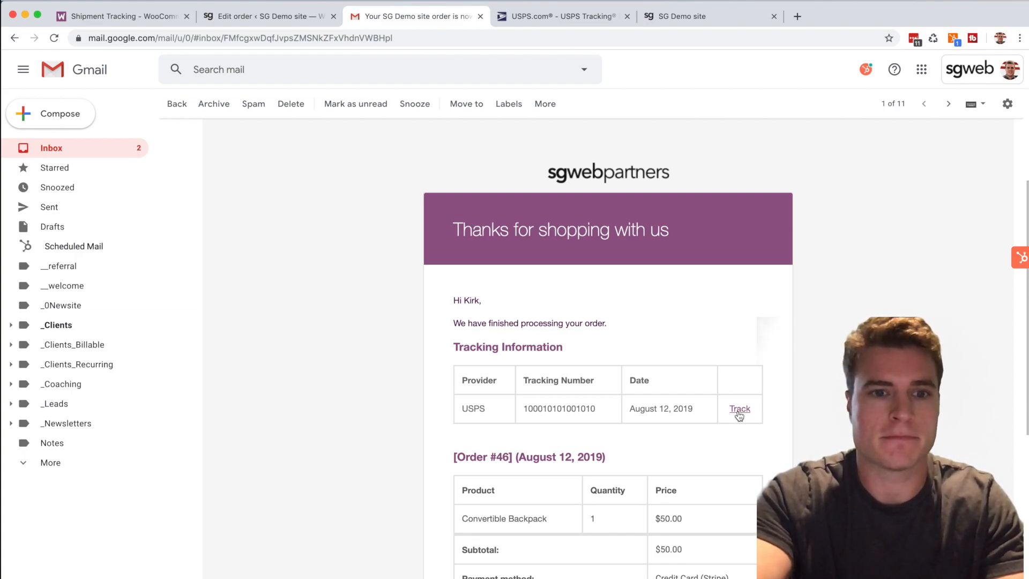
pyautogui.click(739, 408)
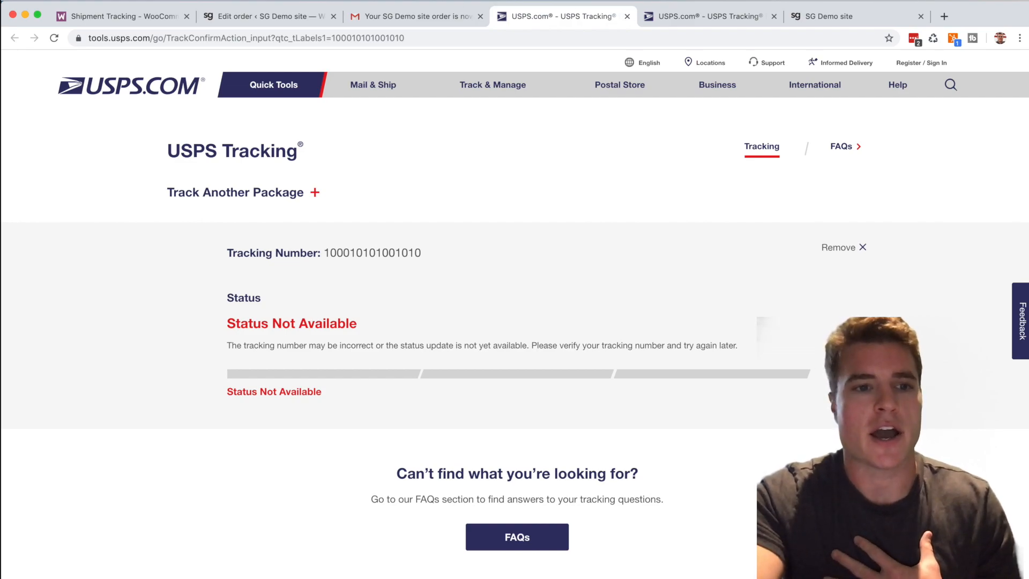
pyautogui.click(265, 16)
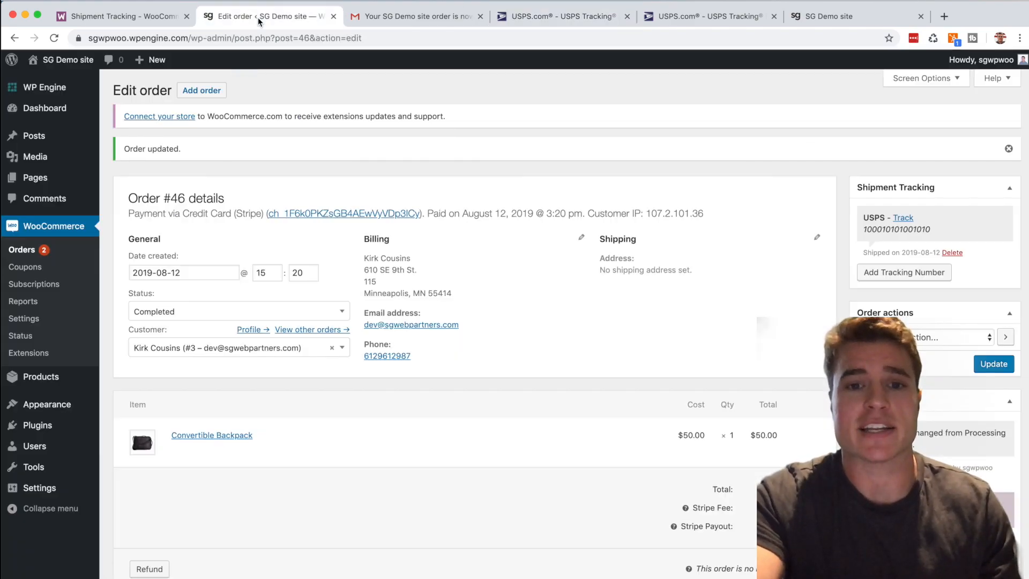
# Load the sgwpwoo.wpengine.com storefront homepage in an incognito window
pyautogui.click(21, 250)
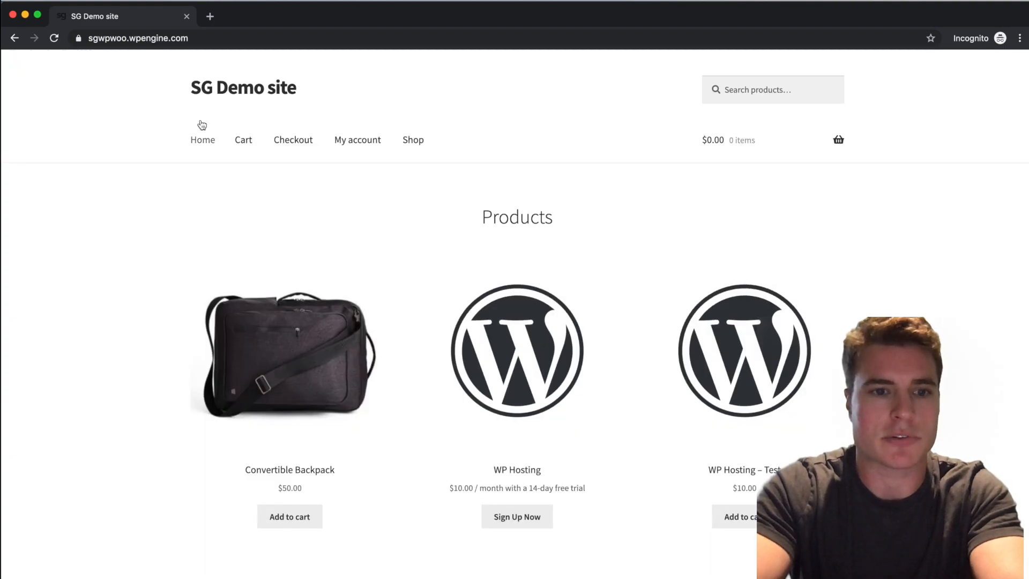
pyautogui.click(357, 139)
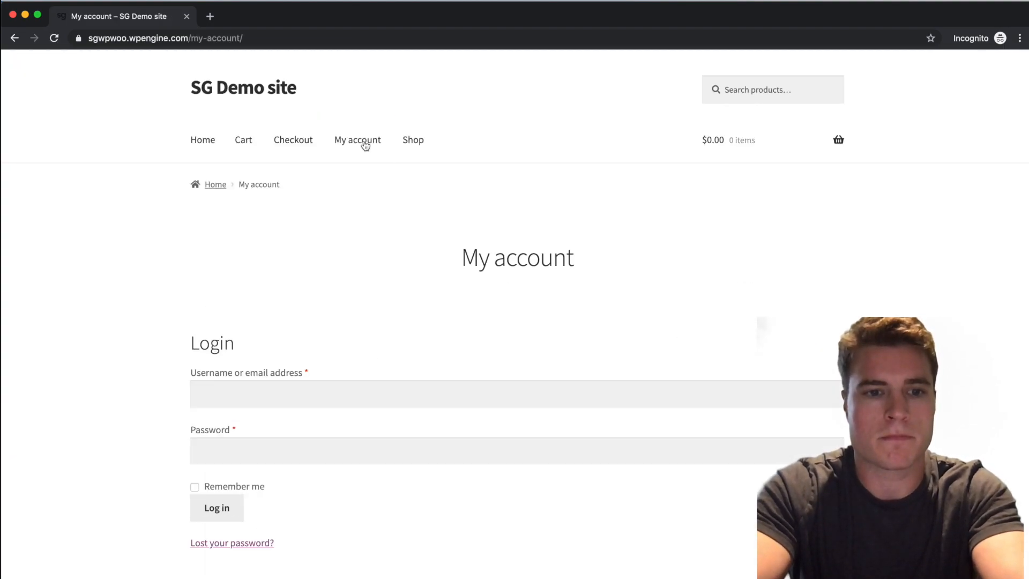
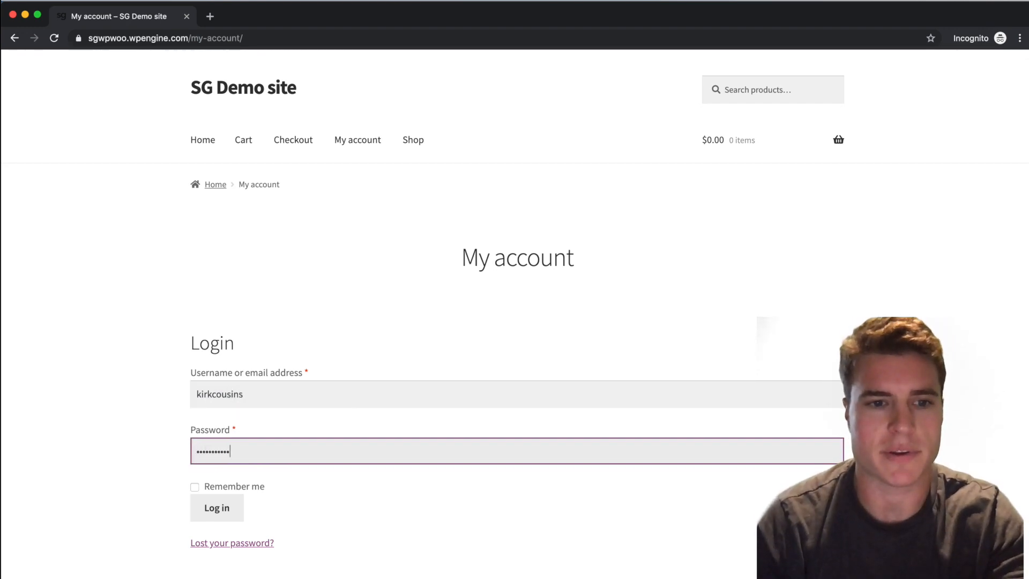
pyautogui.click(215, 507)
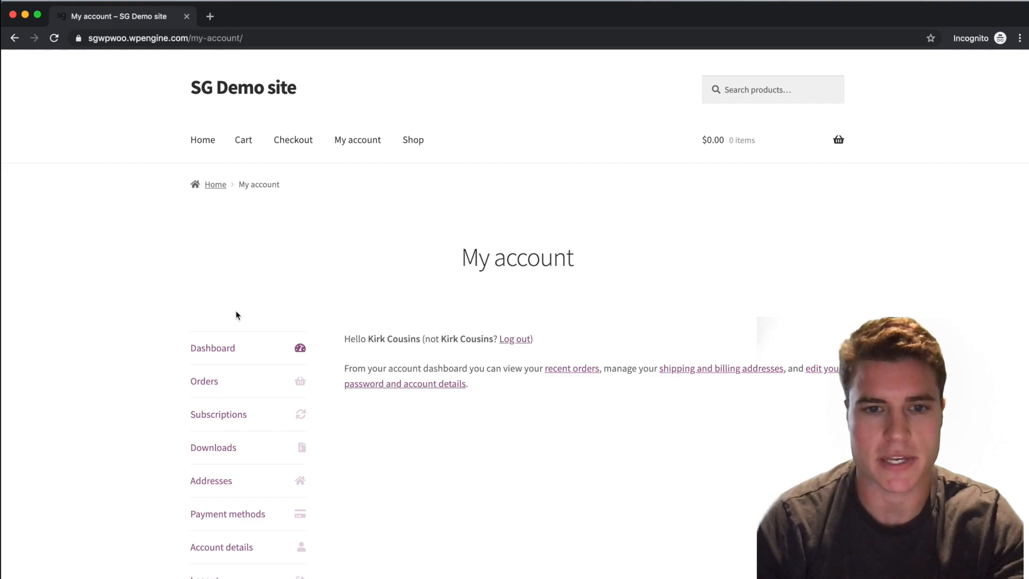
# Show the customer's Orders list, where order #46 appears as Completed
pyautogui.click(203, 380)
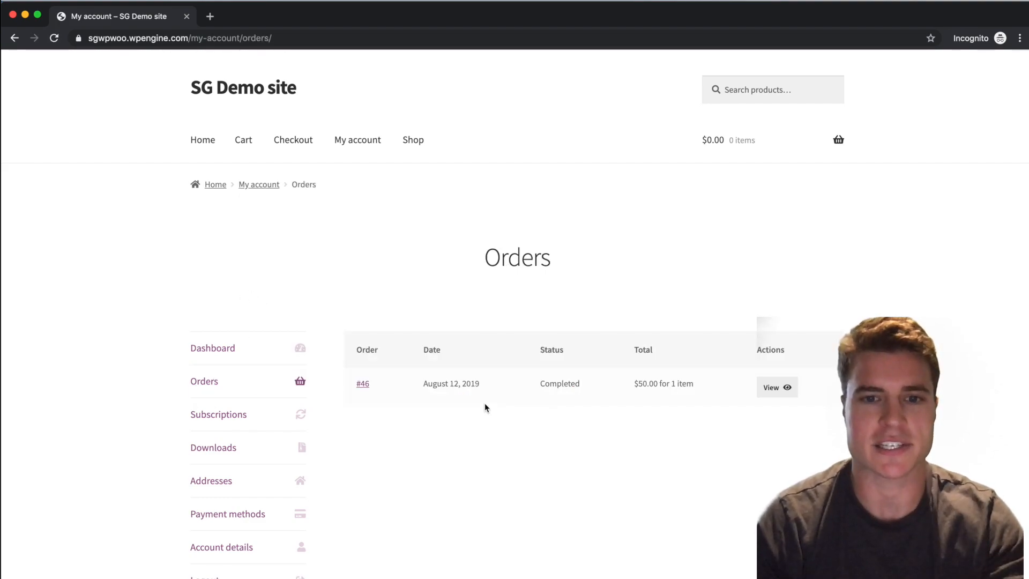
pyautogui.doubleClick(559, 384)
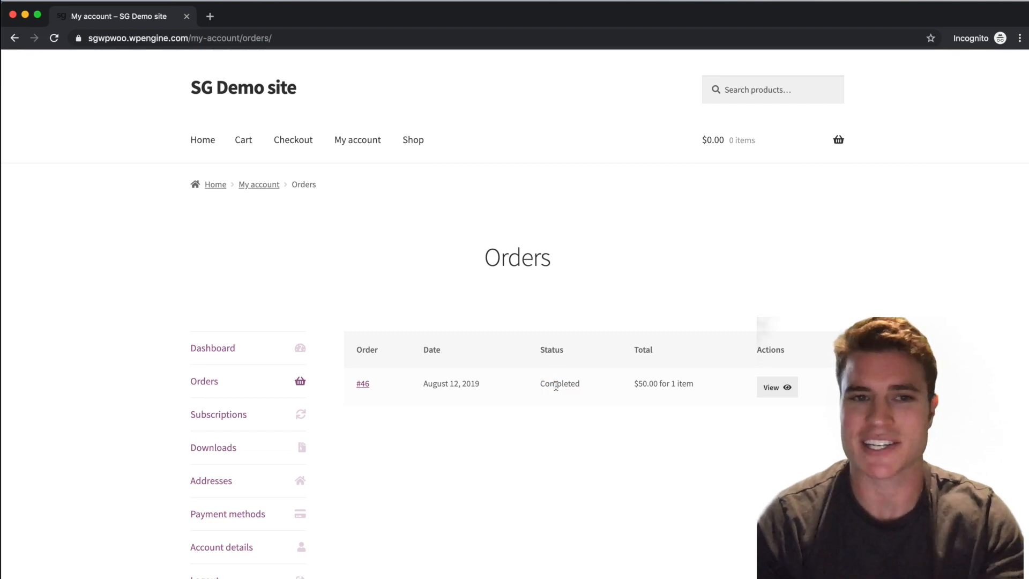
pyautogui.doubleClick(559, 383)
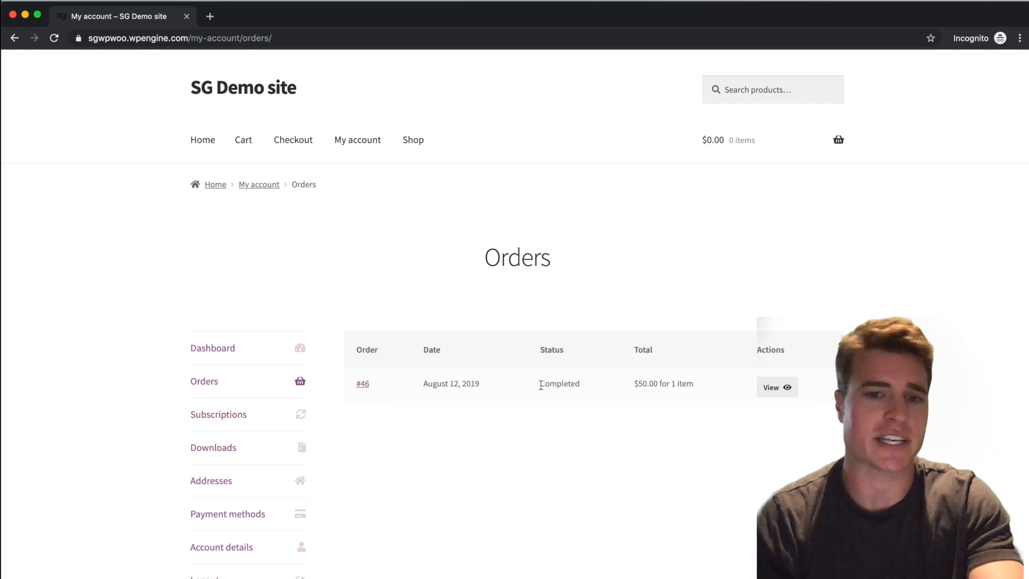
pyautogui.moveTo(531, 405)
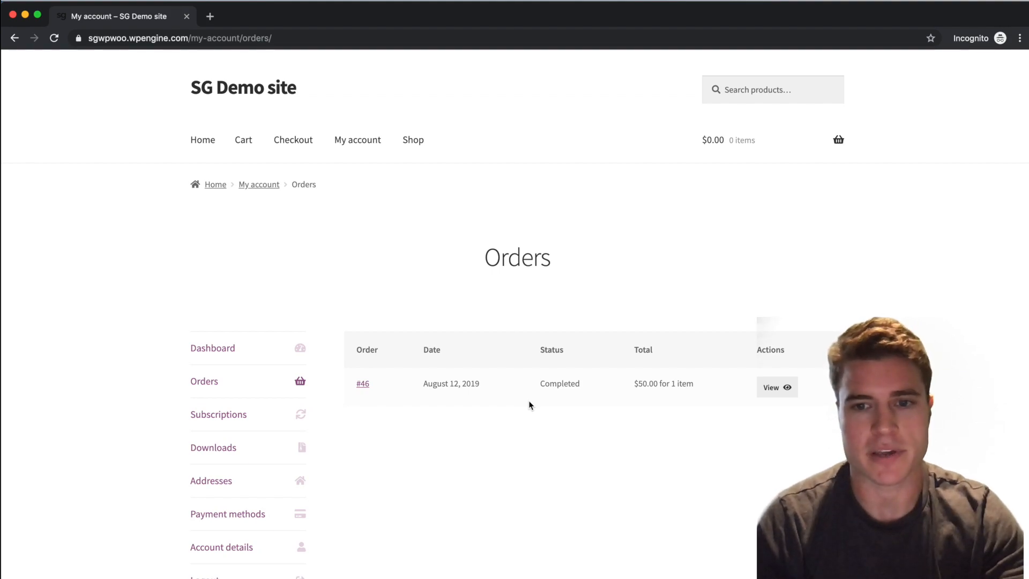
pyautogui.moveTo(542, 394)
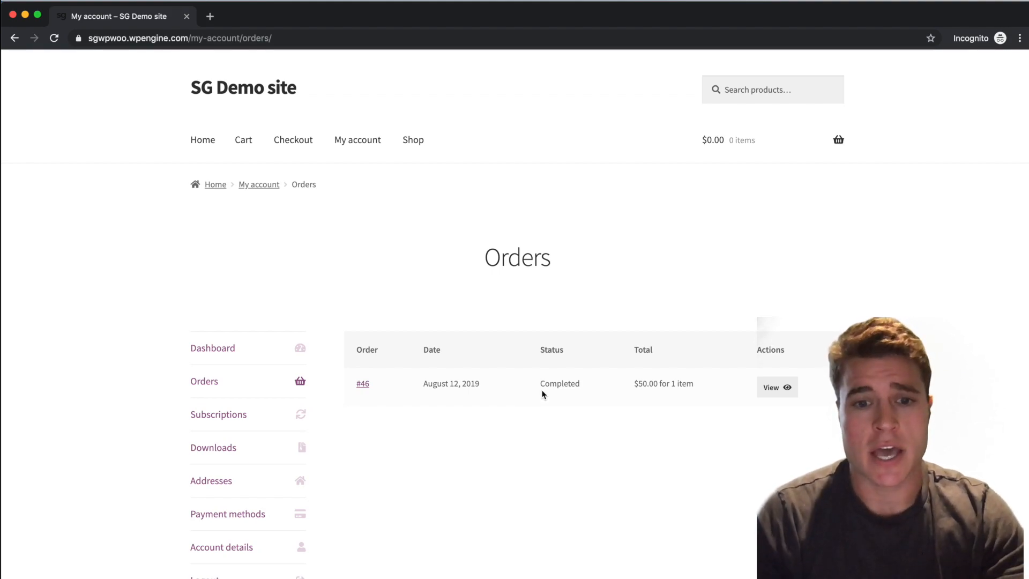
# View order #46's USPS tracking information, then return to the Orders list
pyautogui.click(777, 387)
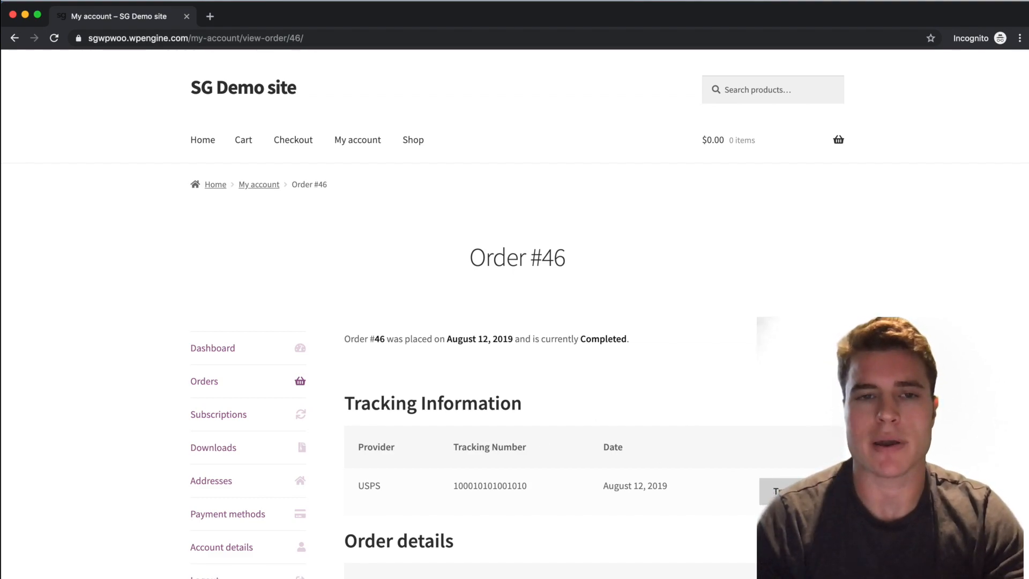
pyautogui.moveTo(495, 315)
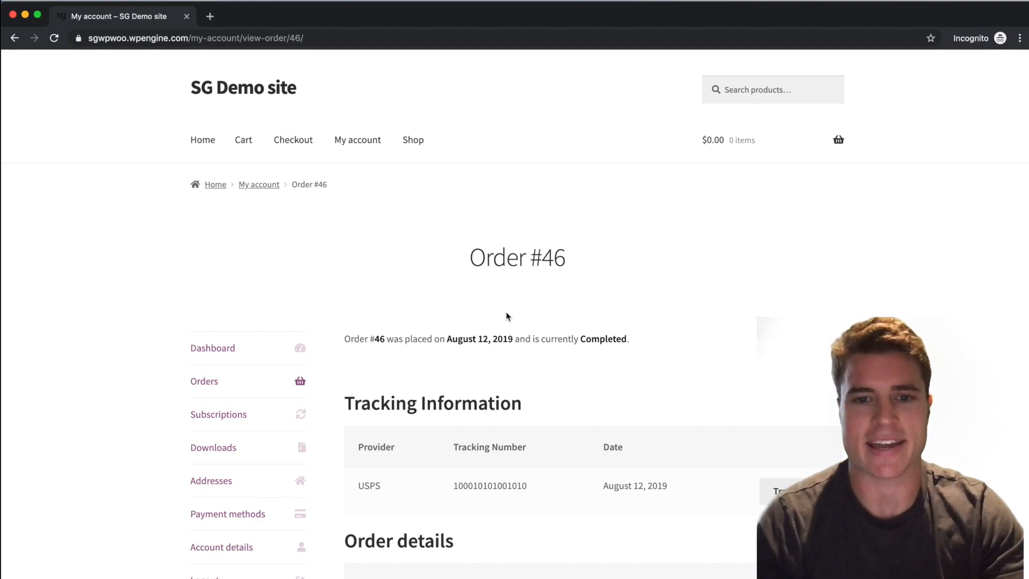
pyautogui.click(204, 380)
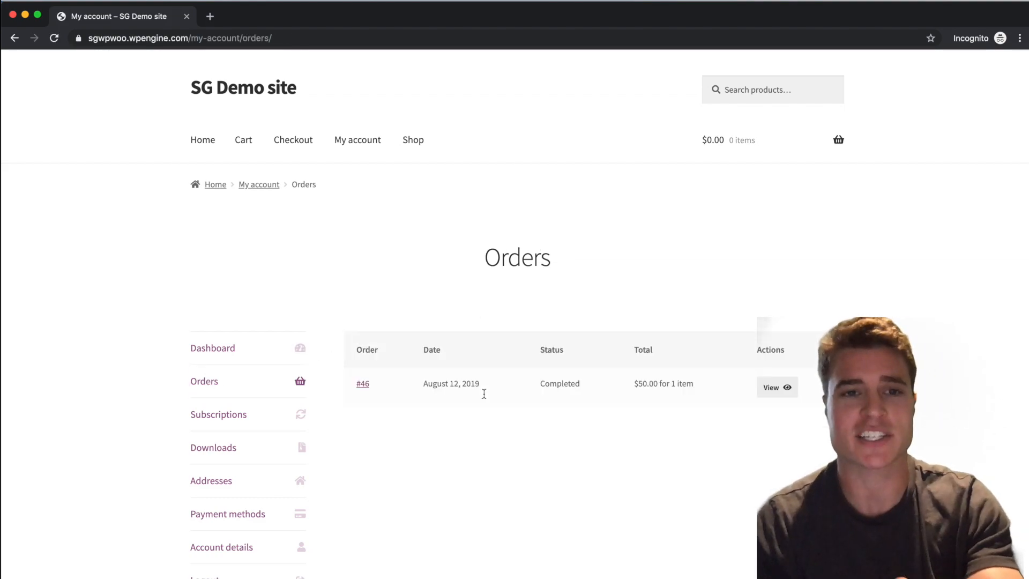
pyautogui.doubleClick(559, 384)
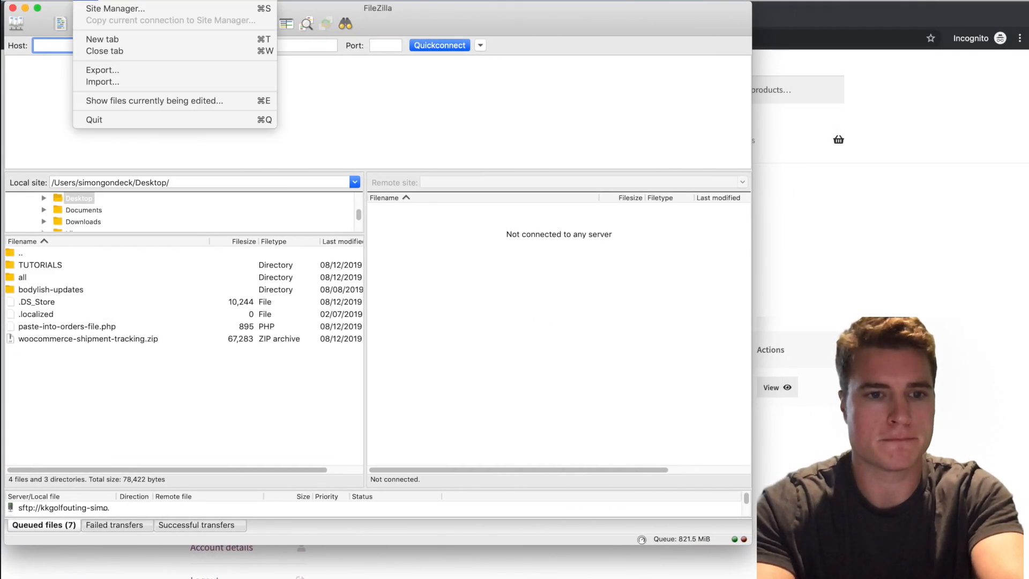
# Connect to the saved YouSG SFTP site via Site Manager, confirming its password
pyautogui.click(114, 8)
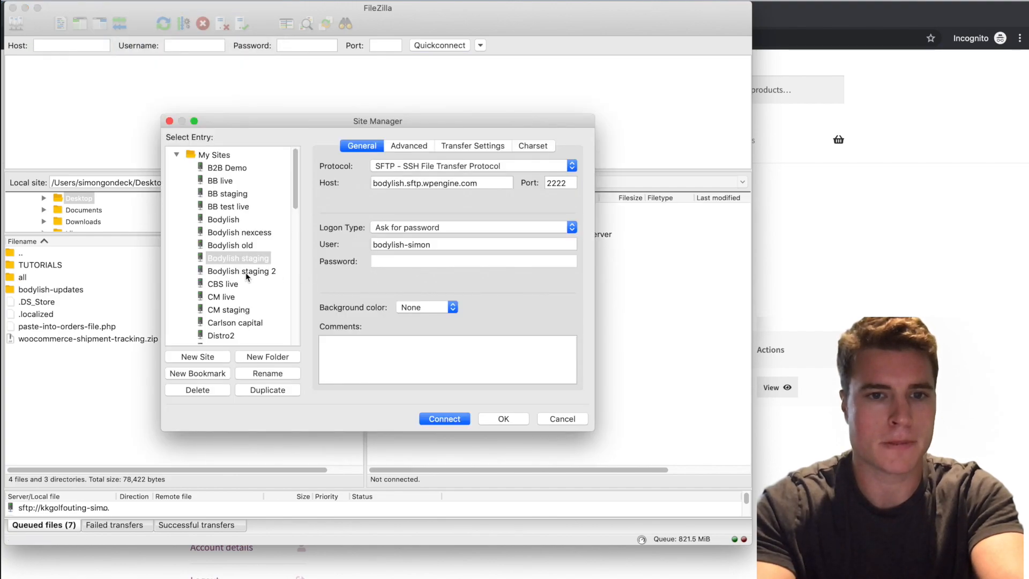
pyautogui.scroll(-3)
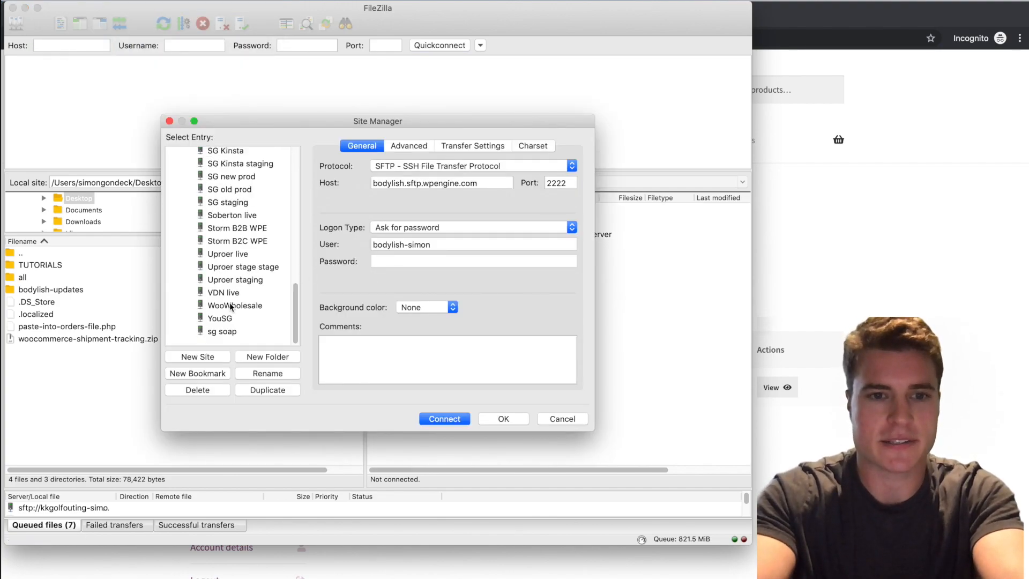
pyautogui.click(443, 419)
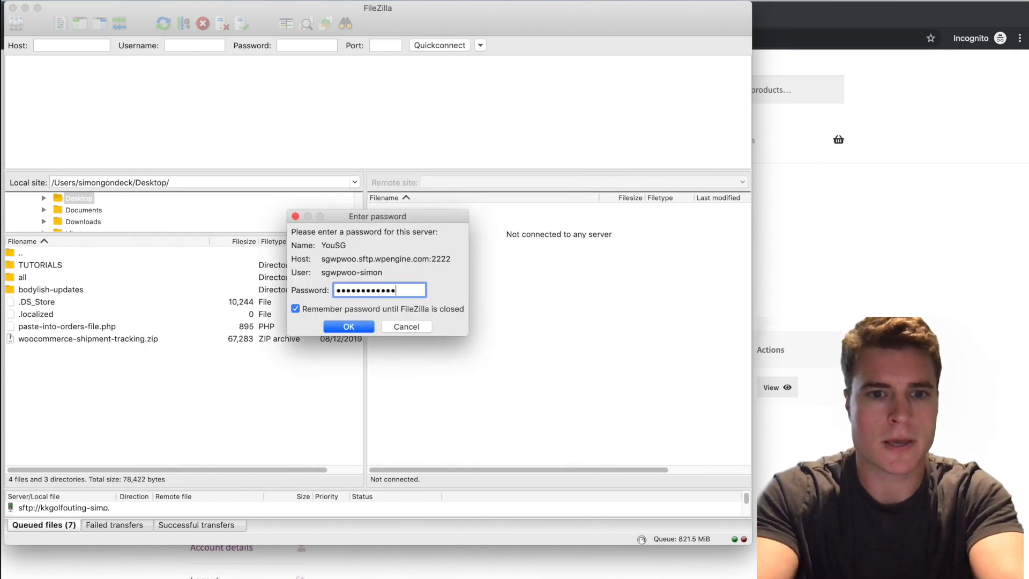
pyautogui.click(347, 326)
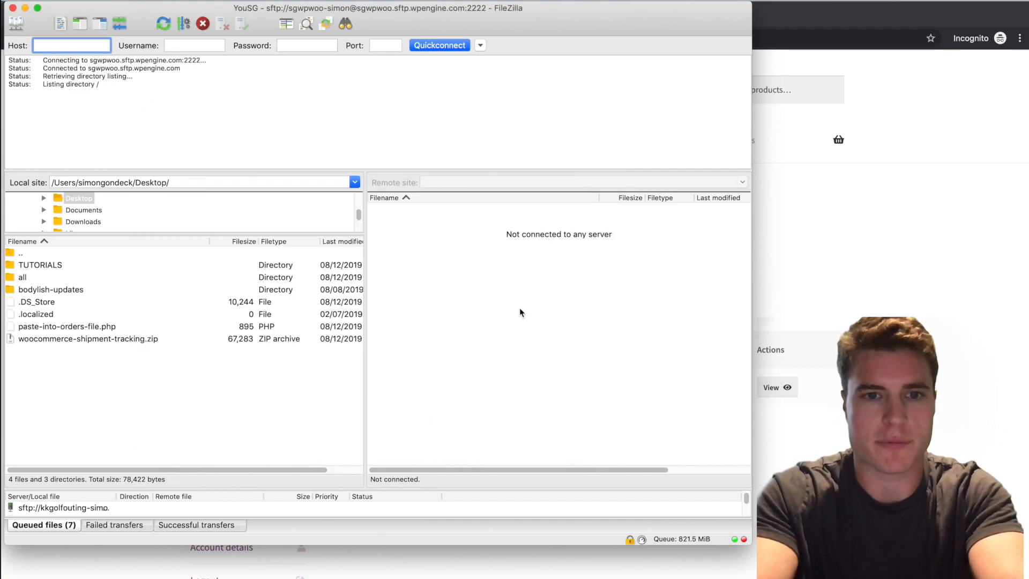
# Browse into wp-content/themes/storefront on the server, then return to wp-content
pyautogui.click(400, 259)
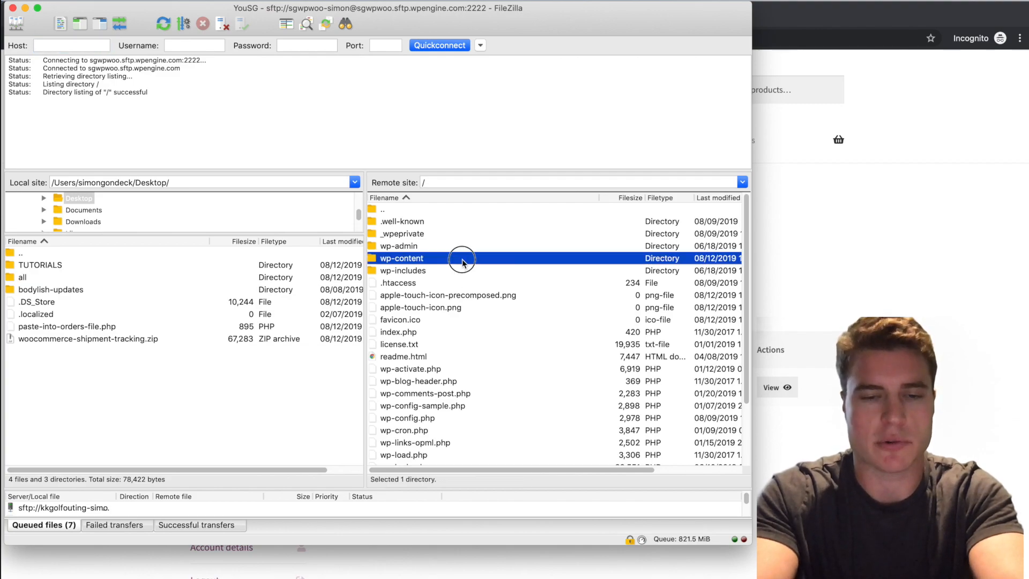
pyautogui.doubleClick(400, 259)
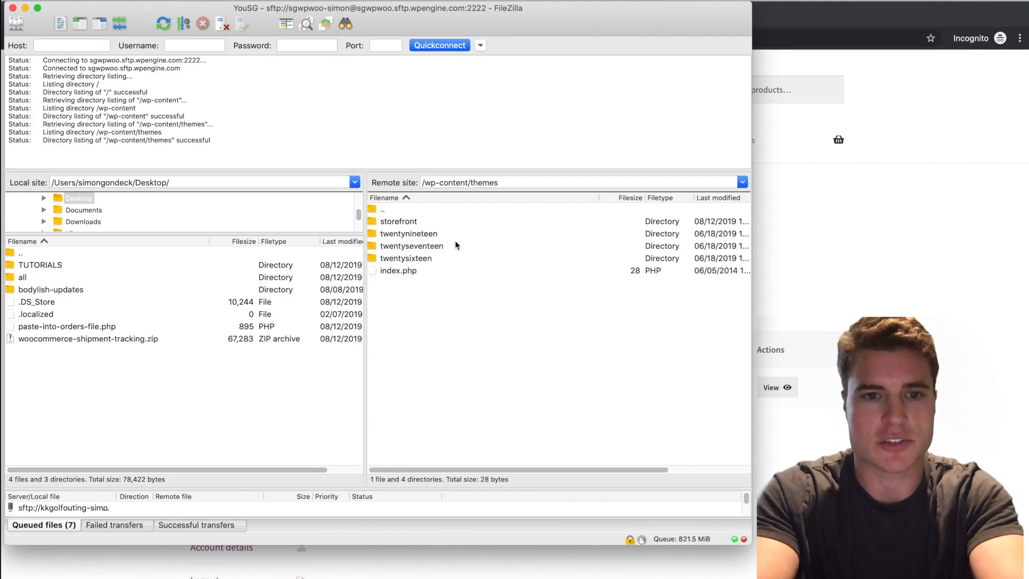
pyautogui.click(399, 221)
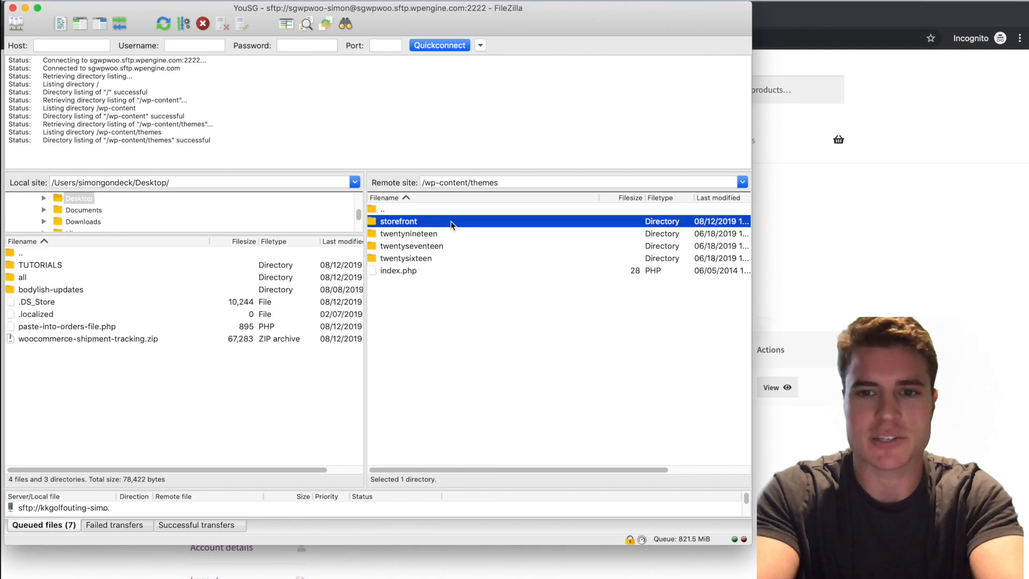
pyautogui.doubleClick(398, 221)
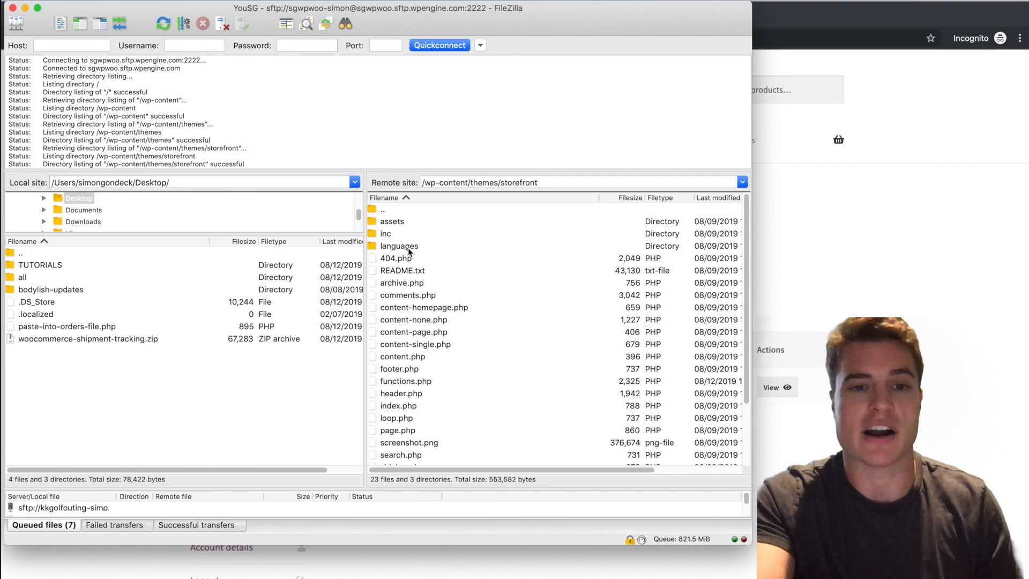
pyautogui.moveTo(412, 217)
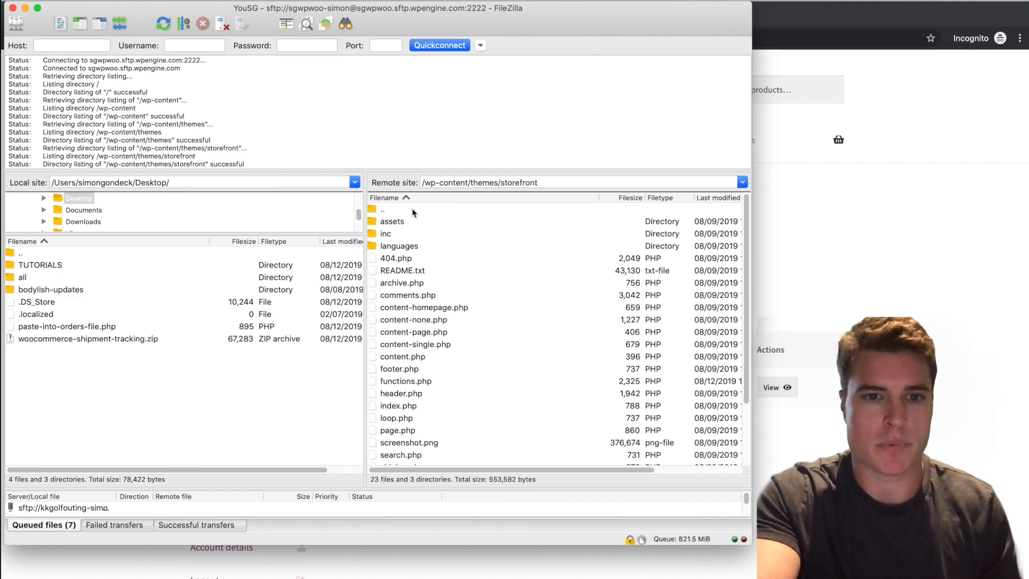
pyautogui.doubleClick(382, 209)
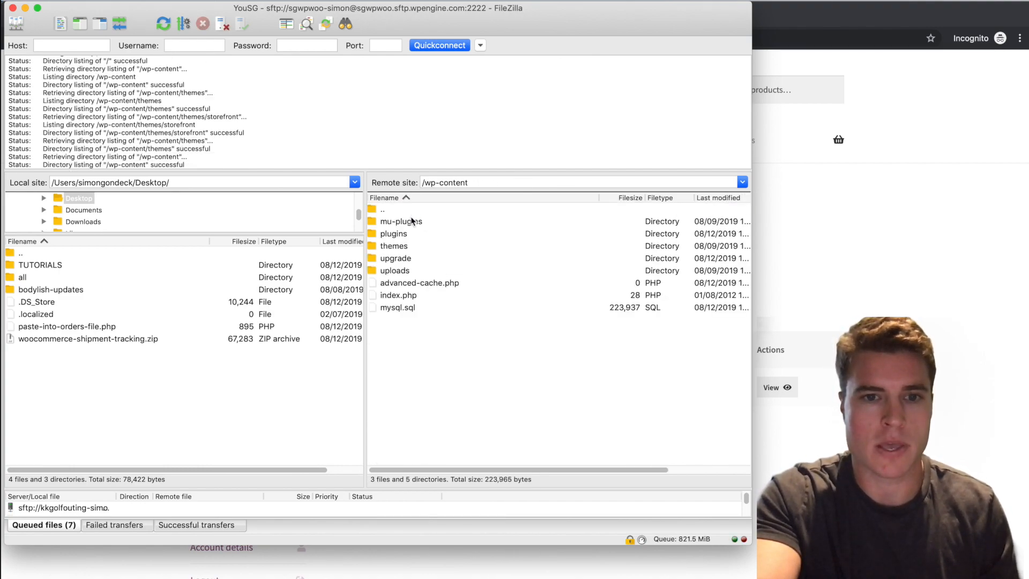
# Download orders.php from plugins/woocommerce/templates/myaccount to the local Desktop
pyautogui.doubleClick(393, 234)
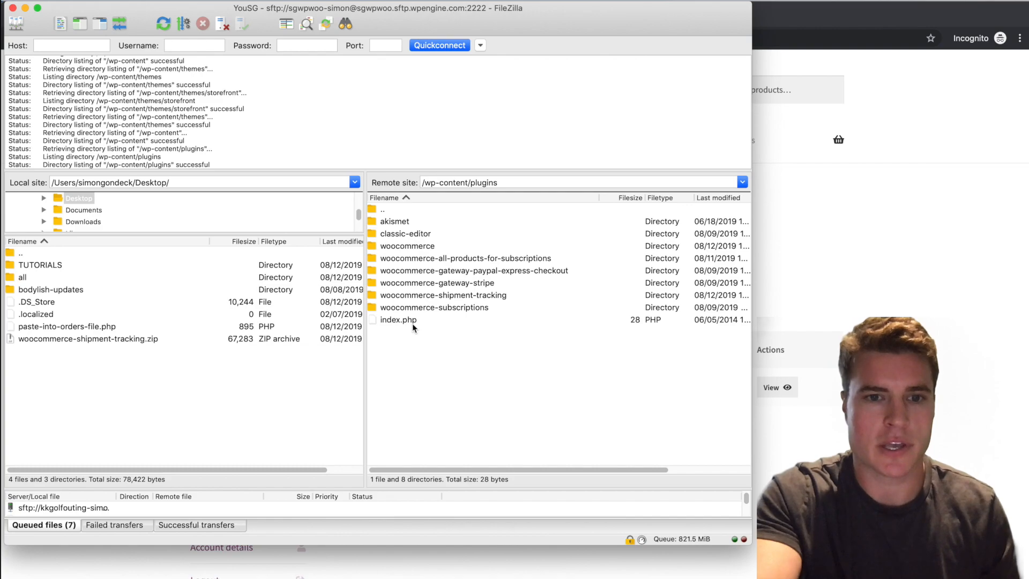
pyautogui.doubleClick(407, 247)
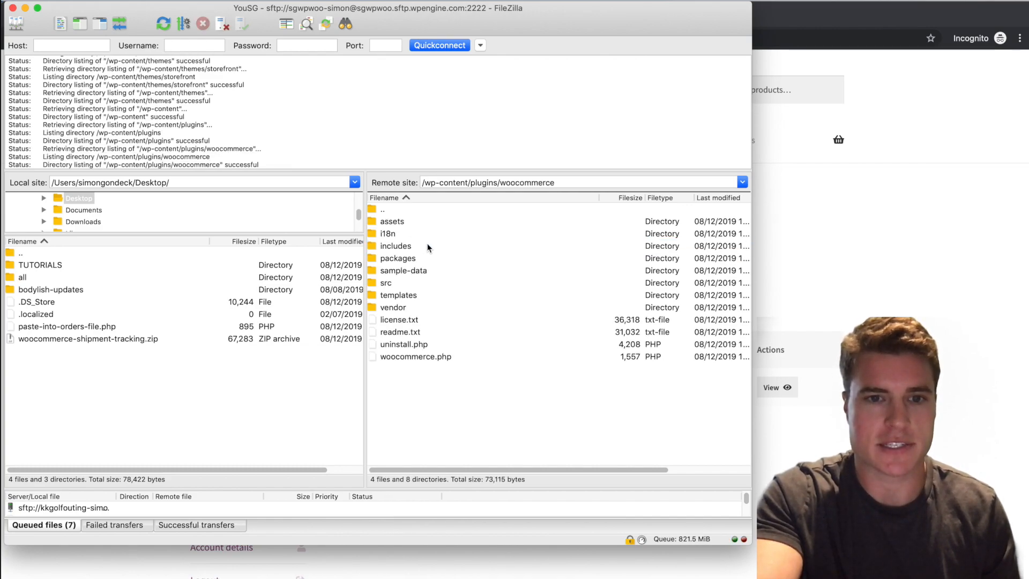
pyautogui.doubleClick(398, 294)
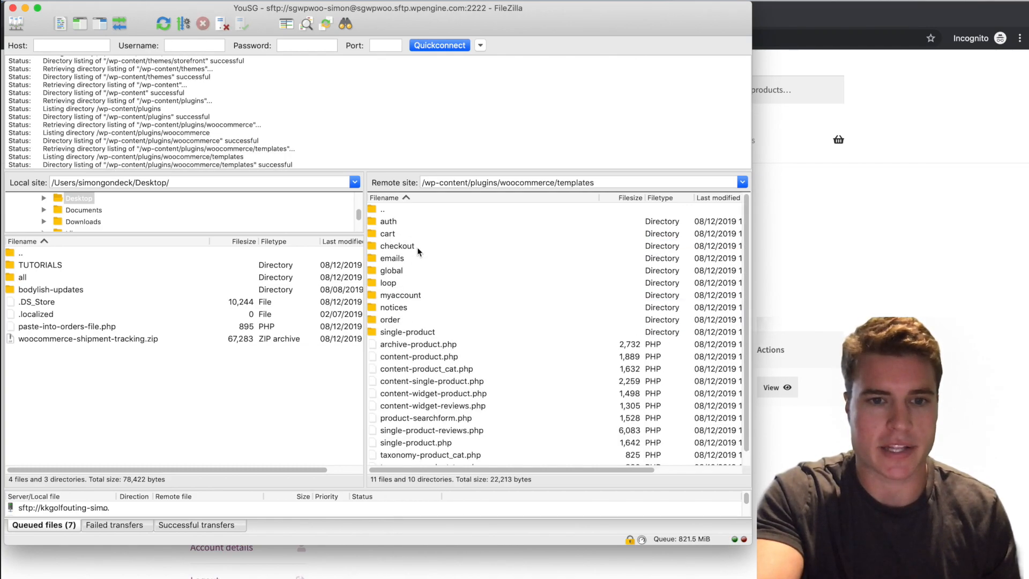
pyautogui.doubleClick(400, 295)
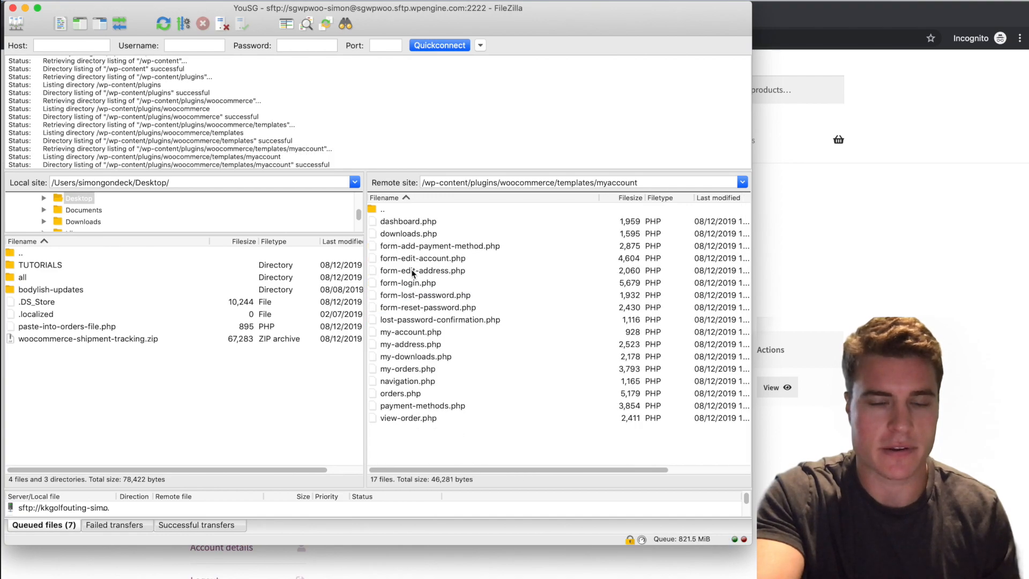
pyautogui.click(400, 393)
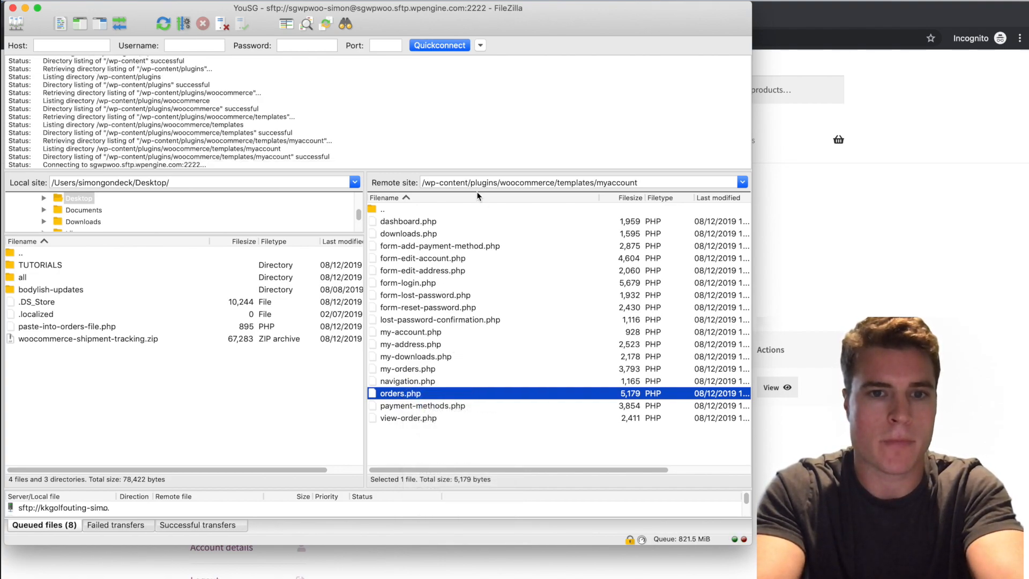
pyautogui.doubleClick(400, 394)
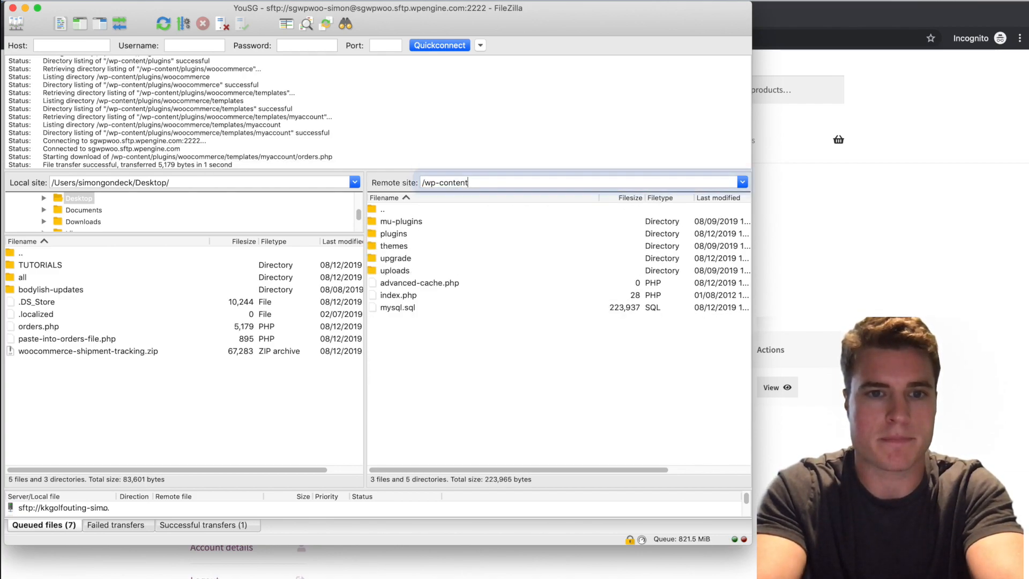
# Open themes/storefront on the server, where the new woocommerce folder is created
pyautogui.doubleClick(393, 245)
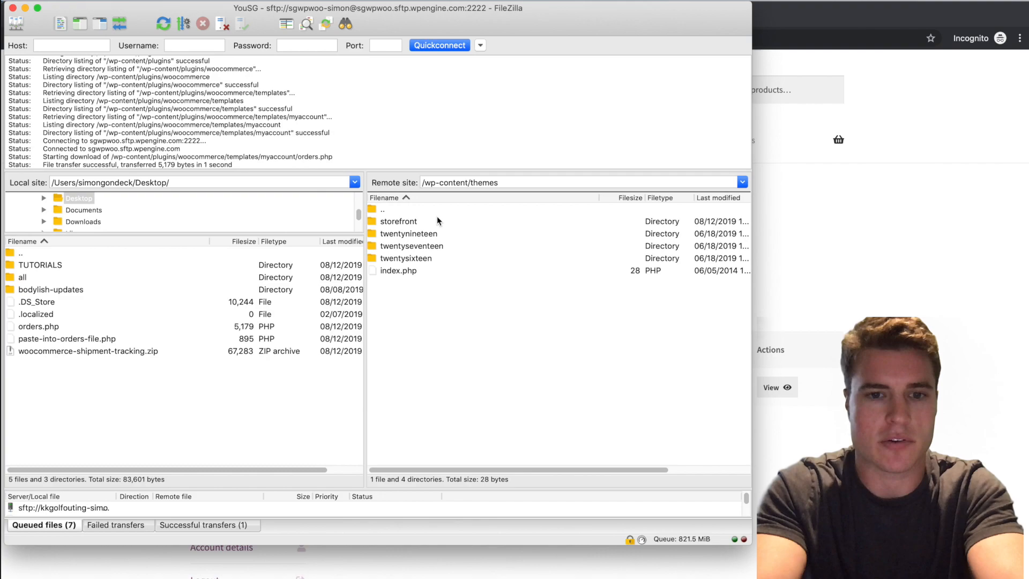
pyautogui.doubleClick(399, 221)
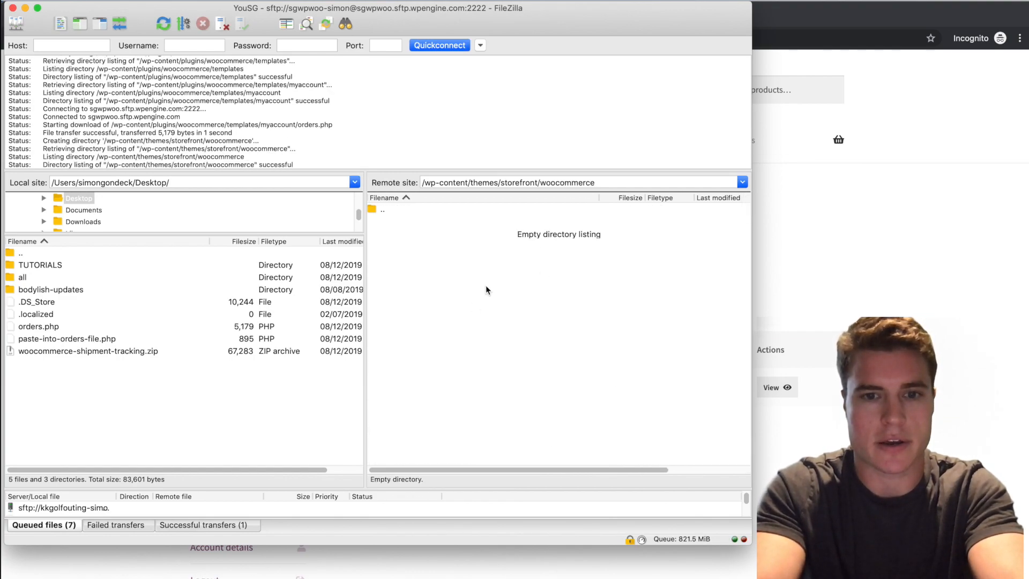
# Replace the mistaken myaccount file with a myaccount directory inside the storefront woocommerce folder
pyautogui.rightClick(486, 291)
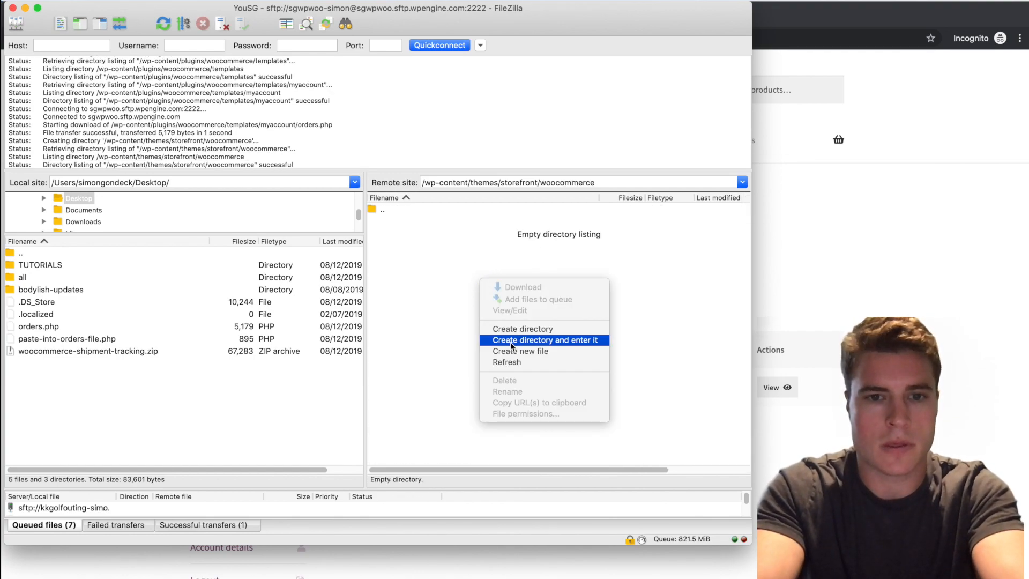
pyautogui.click(521, 351)
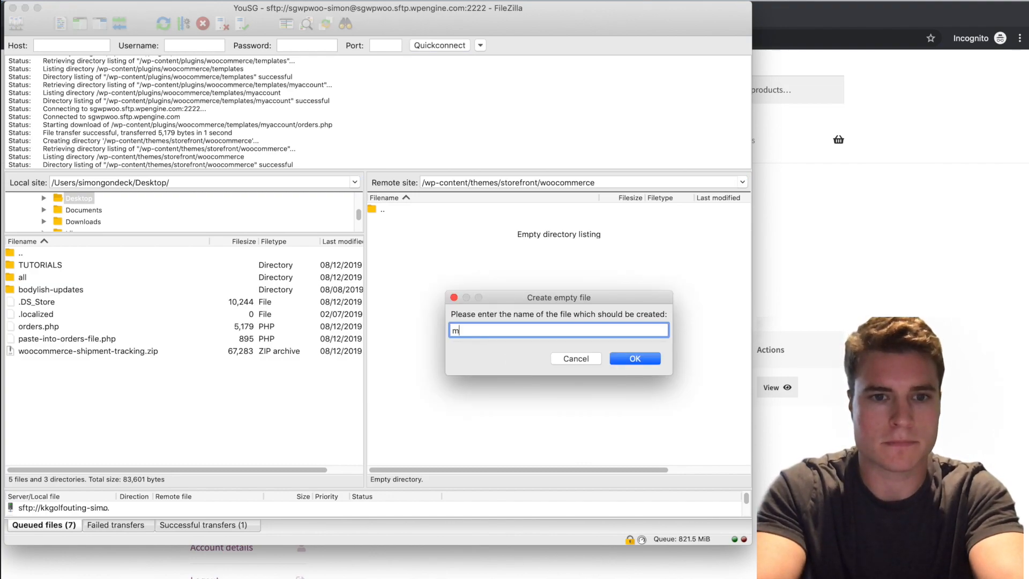
pyautogui.click(633, 358)
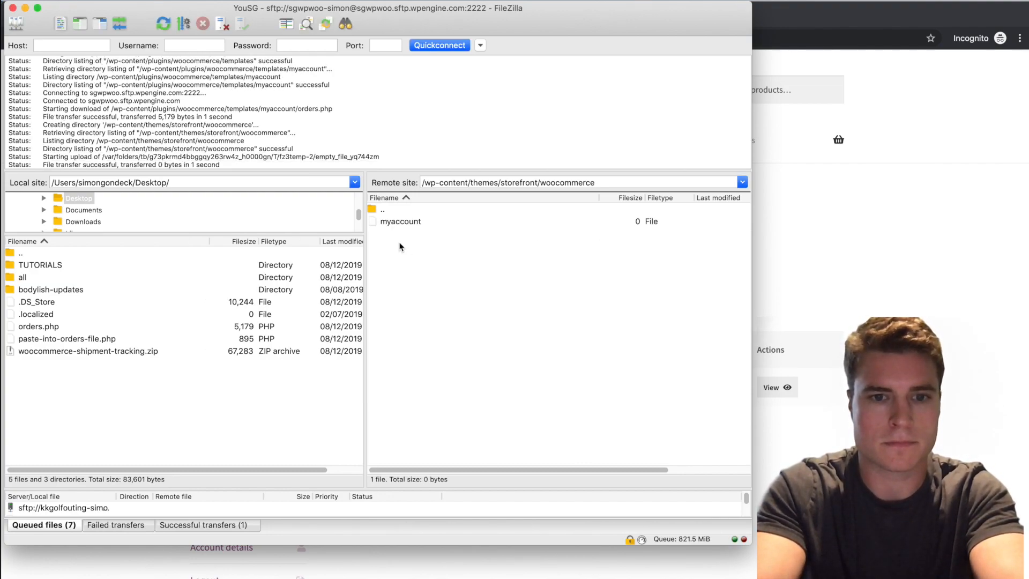
pyautogui.rightClick(400, 221)
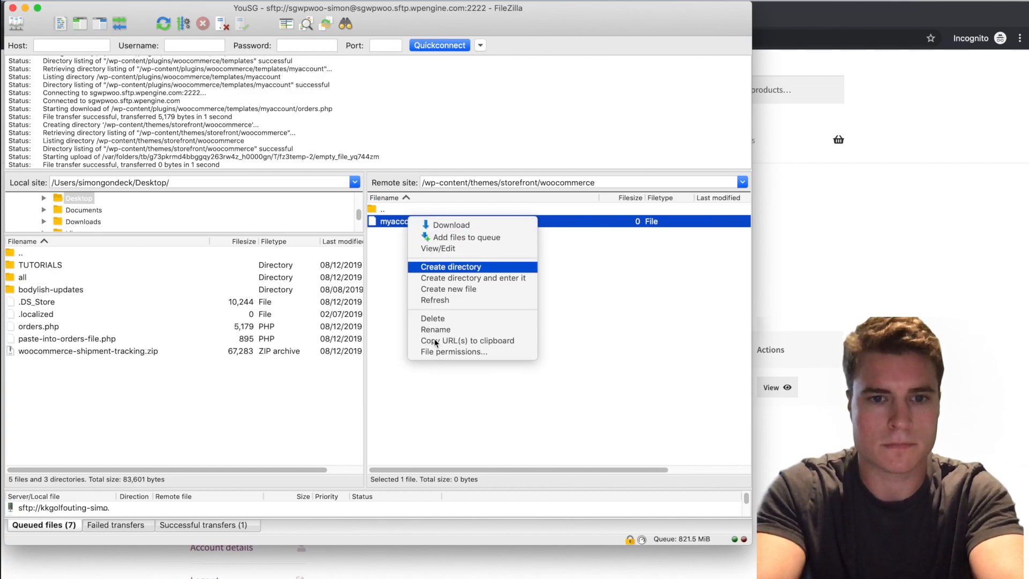
pyautogui.click(432, 318)
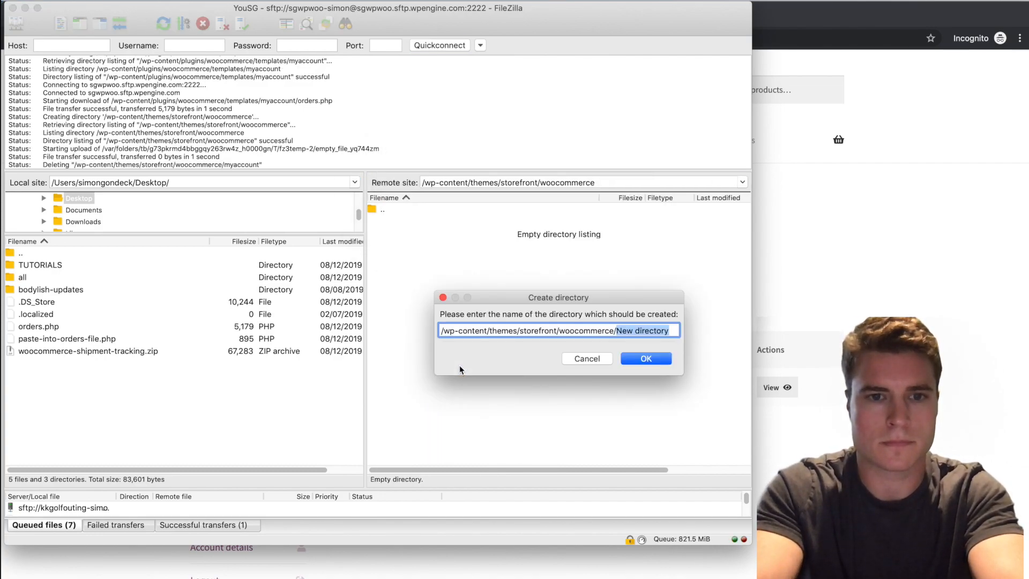
pyautogui.click(645, 358)
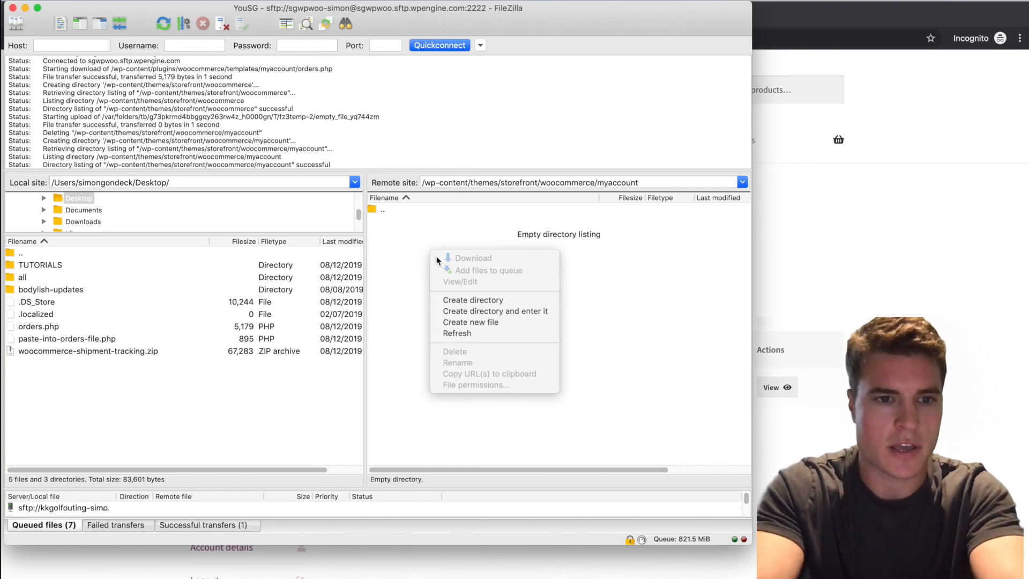
# Upload local orders.php into the myaccount folder and open the server copy for editing
pyautogui.click(38, 326)
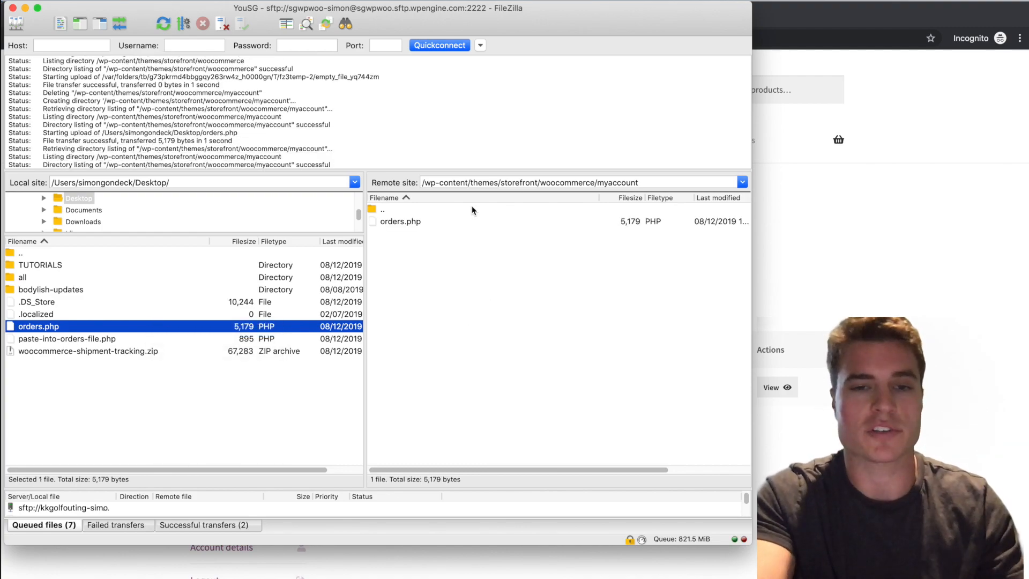
pyautogui.moveTo(469, 224)
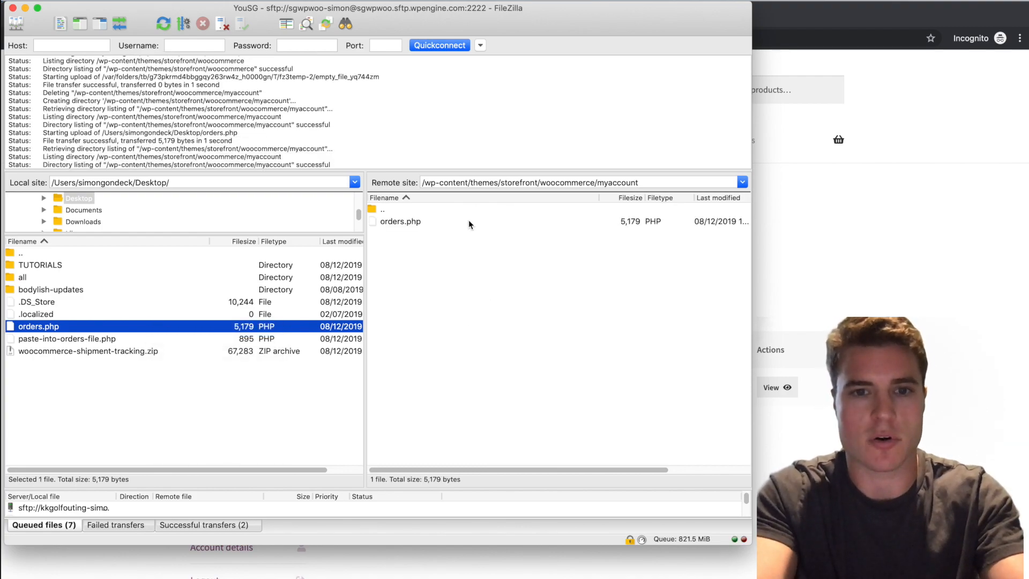
pyautogui.rightClick(401, 220)
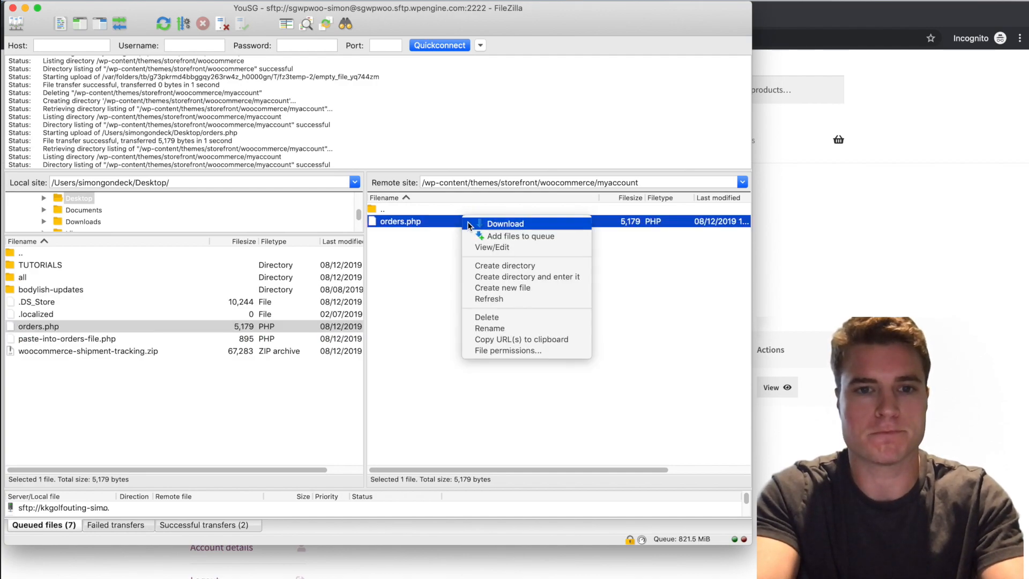
pyautogui.click(505, 222)
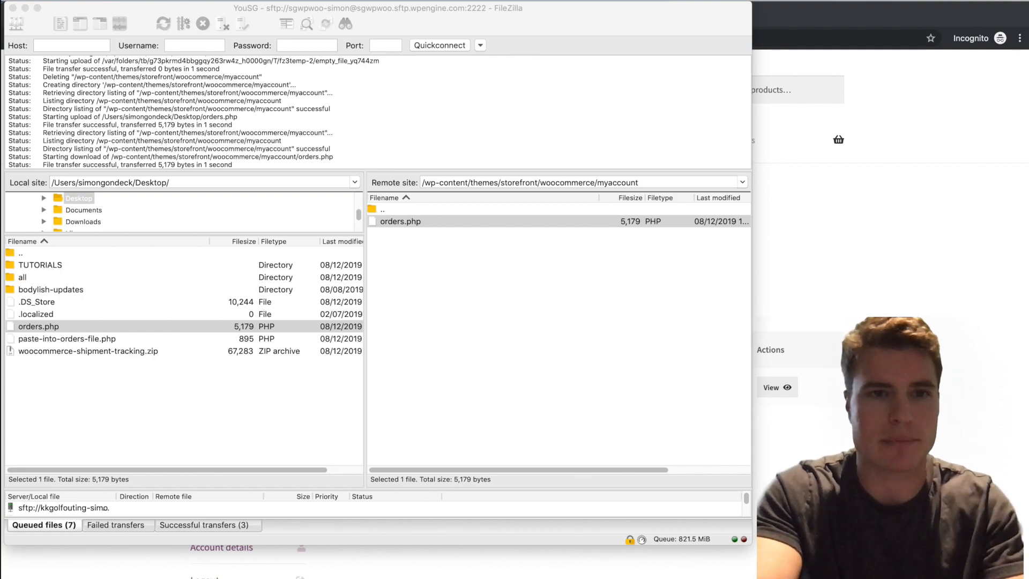
# Replace the order-status branch (lines 55–56) with the Track Shipment code from paste-into-orders-file.php and save
pyautogui.doubleClick(38, 326)
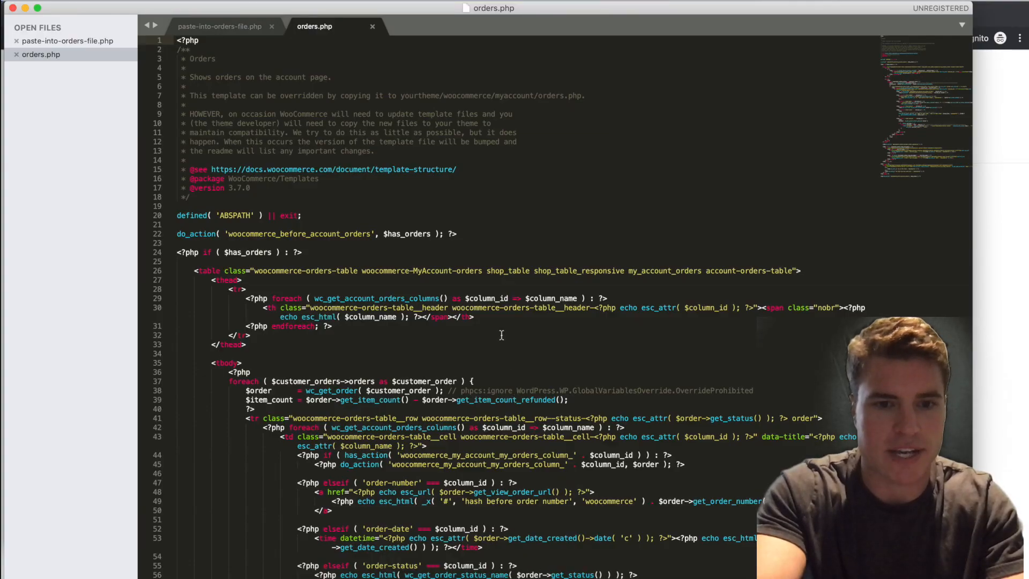
pyautogui.scroll(-3)
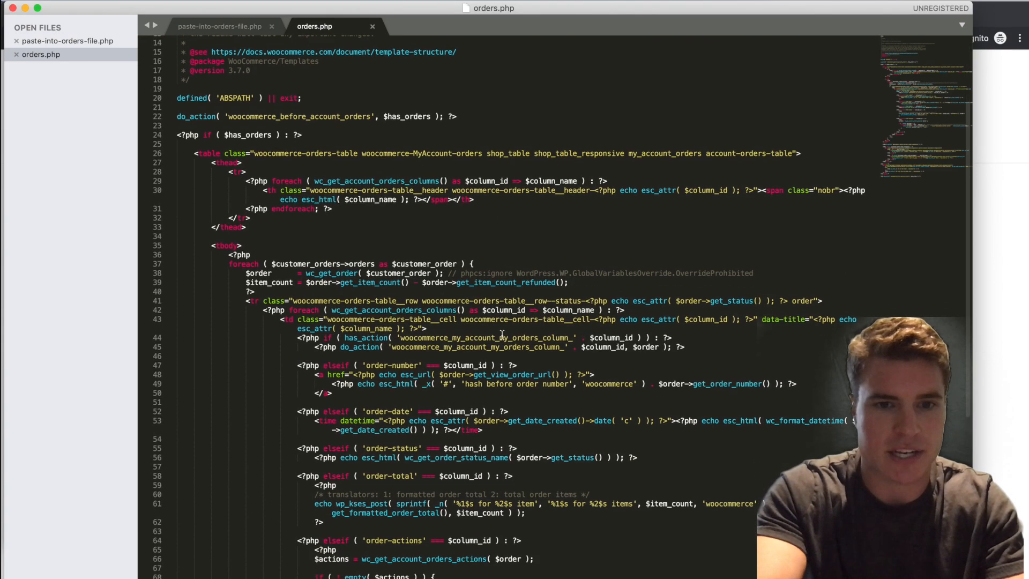
pyautogui.scroll(-3)
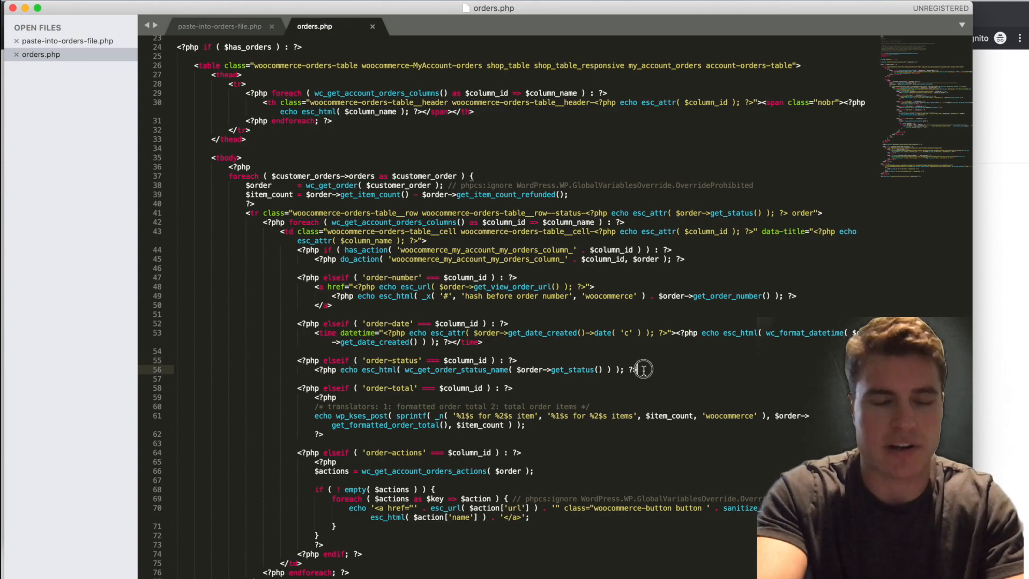
pyautogui.click(170, 361)
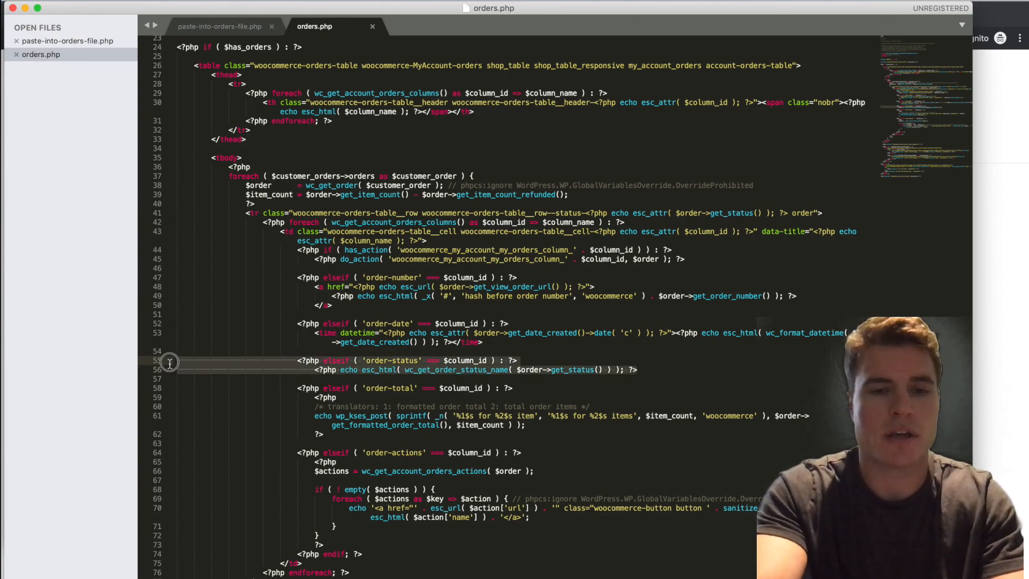
pyautogui.moveTo(688, 375)
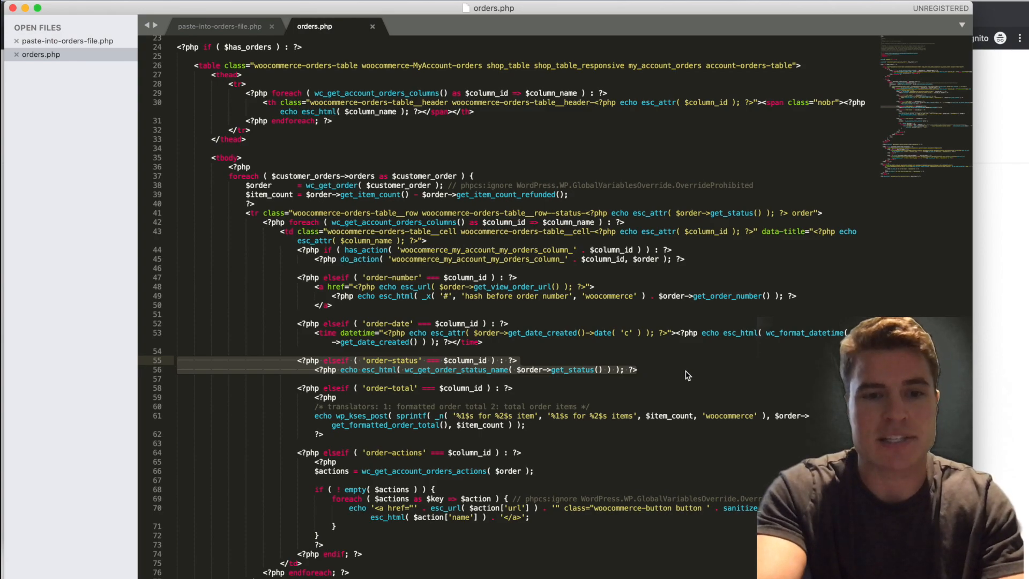
pyautogui.moveTo(231, 26)
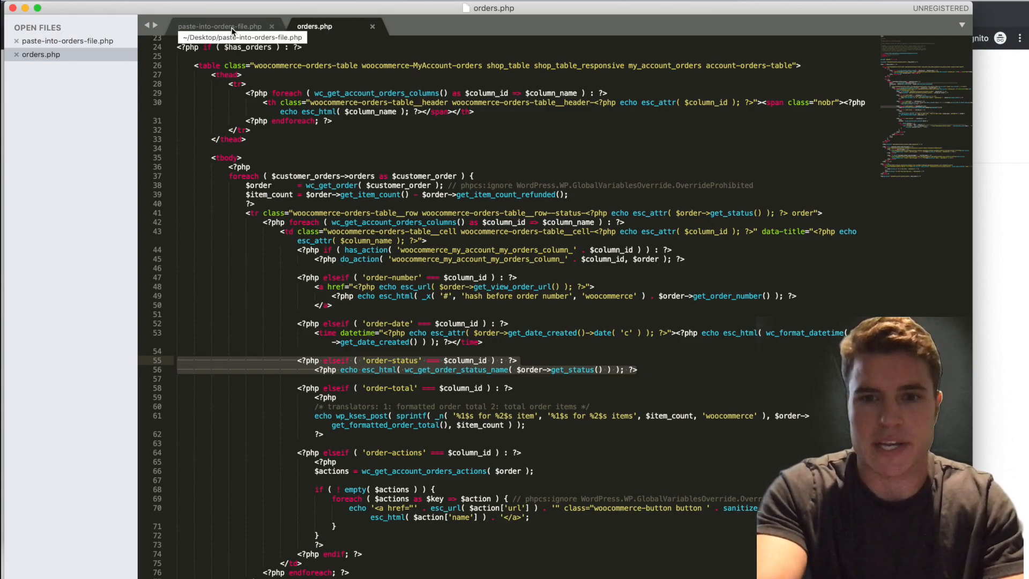
pyautogui.moveTo(938, 270)
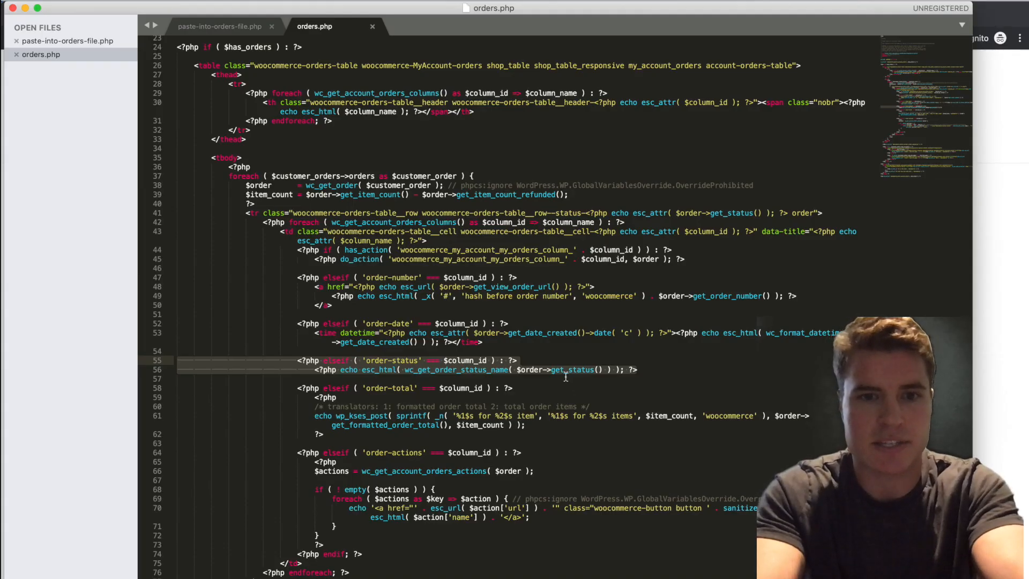
pyautogui.click(218, 25)
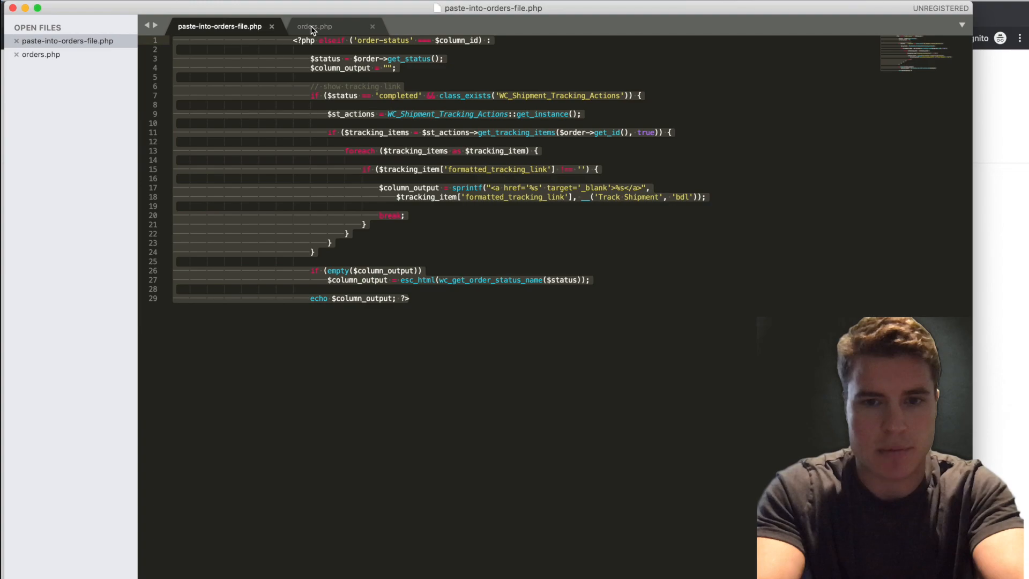
pyautogui.click(314, 26)
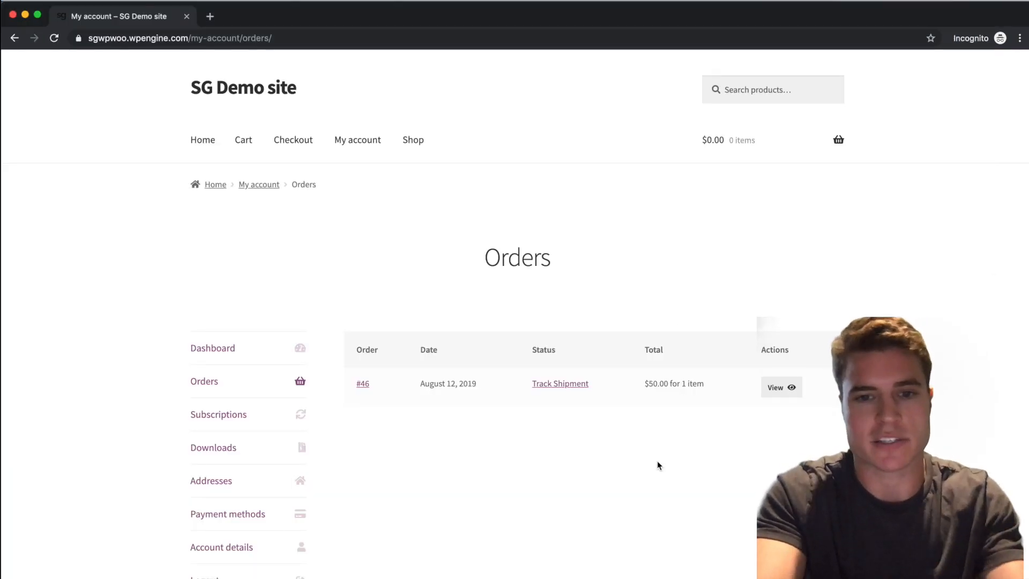
pyautogui.moveTo(559, 383)
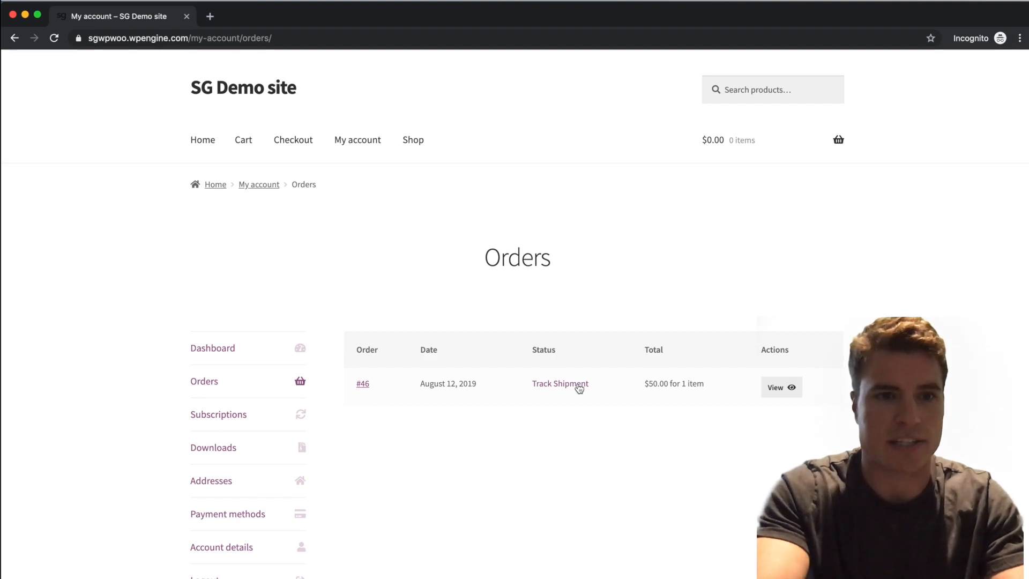
# Follow order #46's Track Shipment link to the USPS tracking page, then return to My account Orders
pyautogui.click(559, 384)
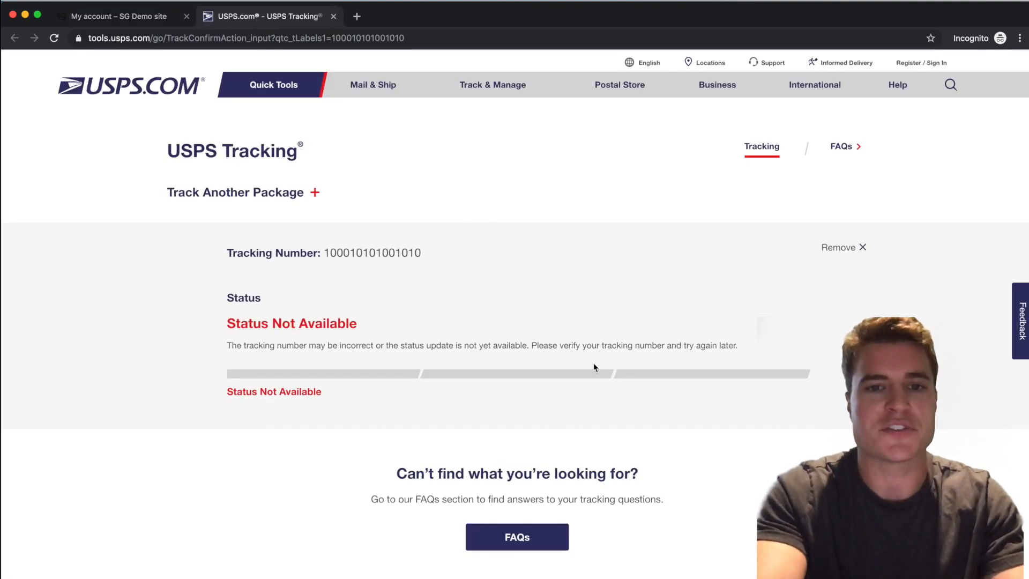
pyautogui.click(118, 16)
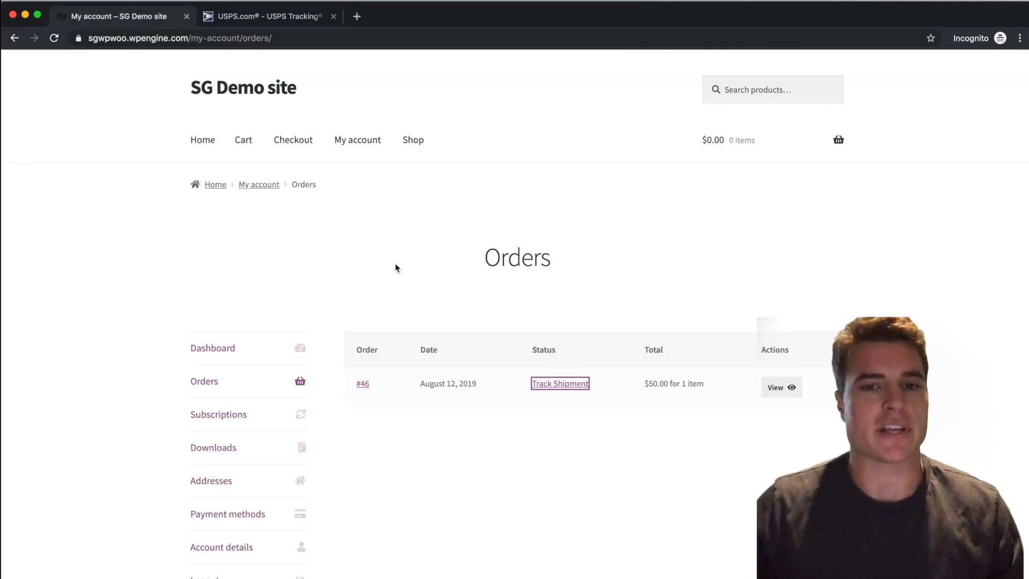
pyautogui.moveTo(457, 282)
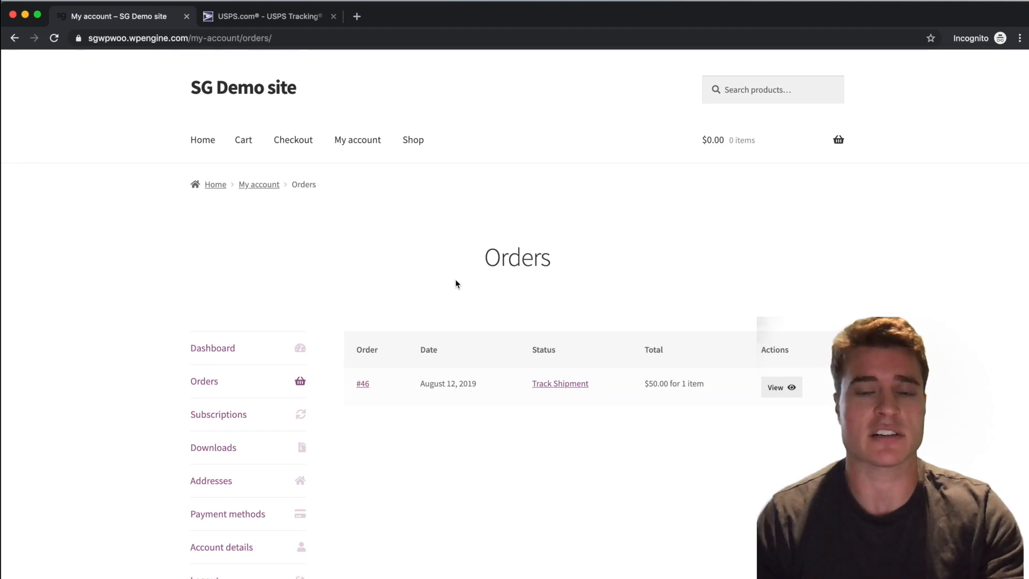
pyautogui.moveTo(560, 383)
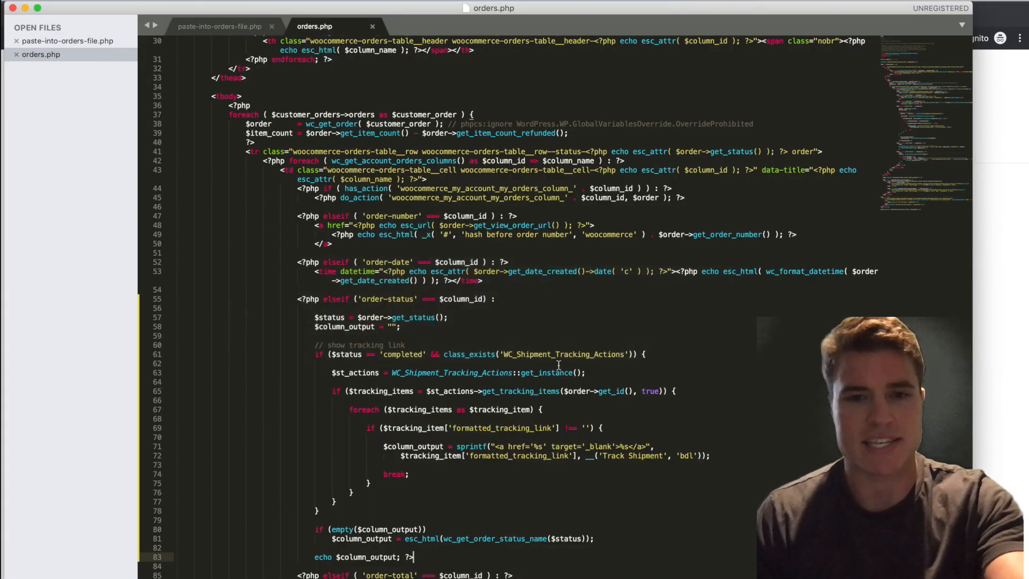
pyautogui.moveTo(476, 302)
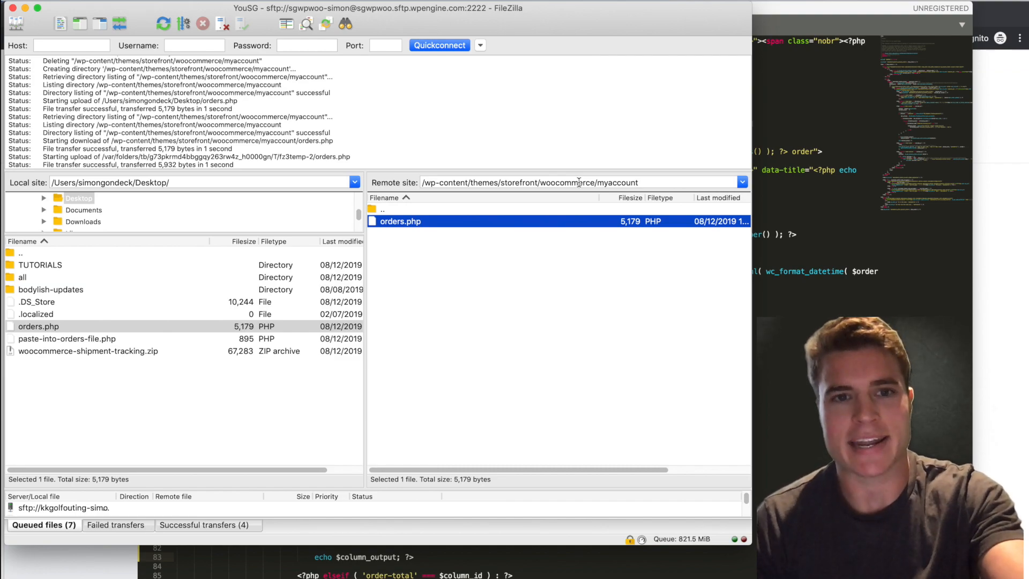
# Save the edited orders.php, confirm FileZilla's upload, and switch back to the browser
pyautogui.click(118, 16)
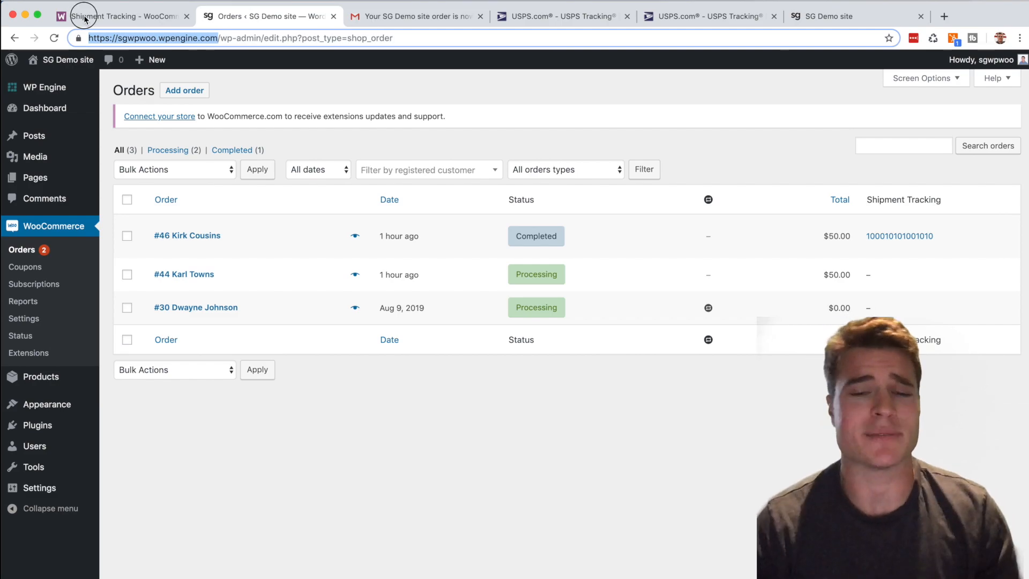
# Switch to the Shipment Tracking extension page on WooCommerce.com
pyautogui.click(121, 16)
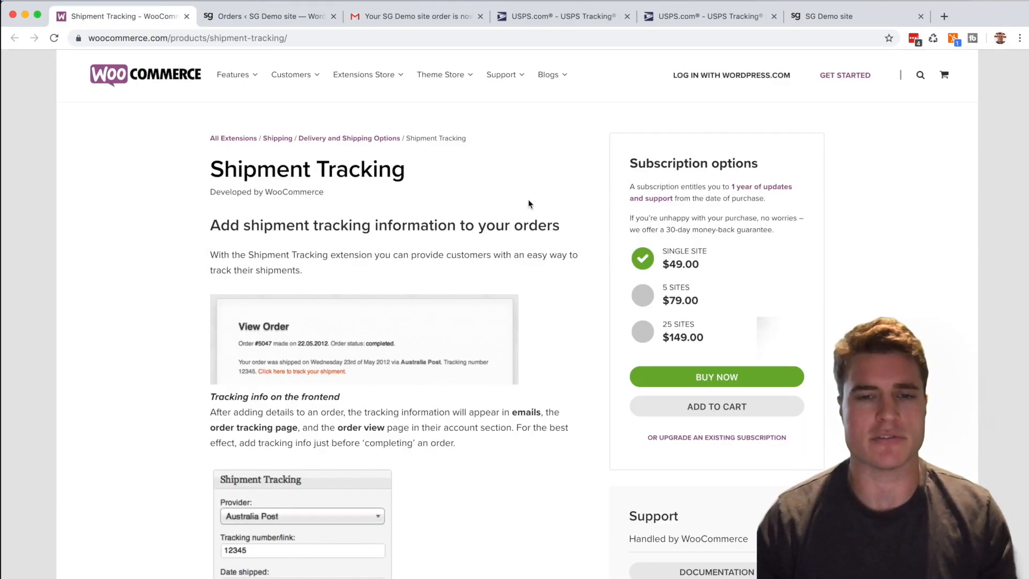